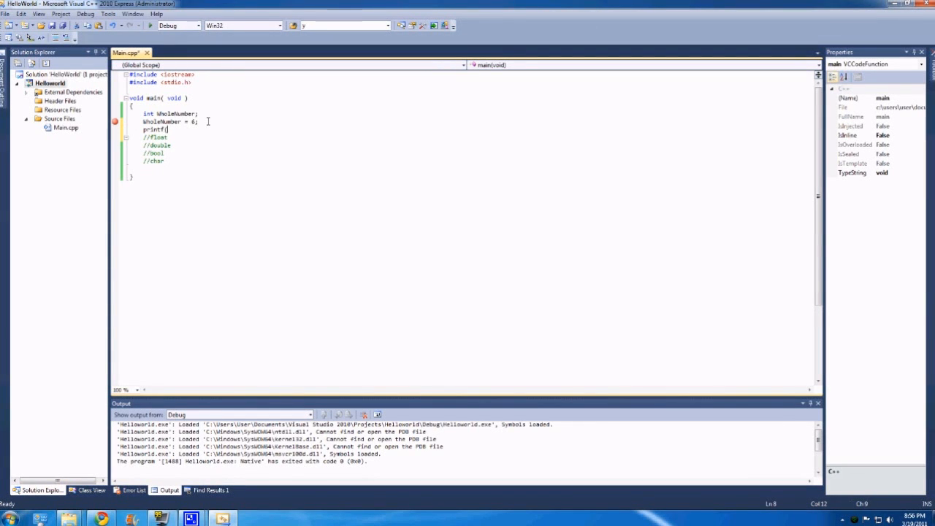
Complete the call as printf( "%d", WholeNumber ); after WholeNumber = 6
type("\"")
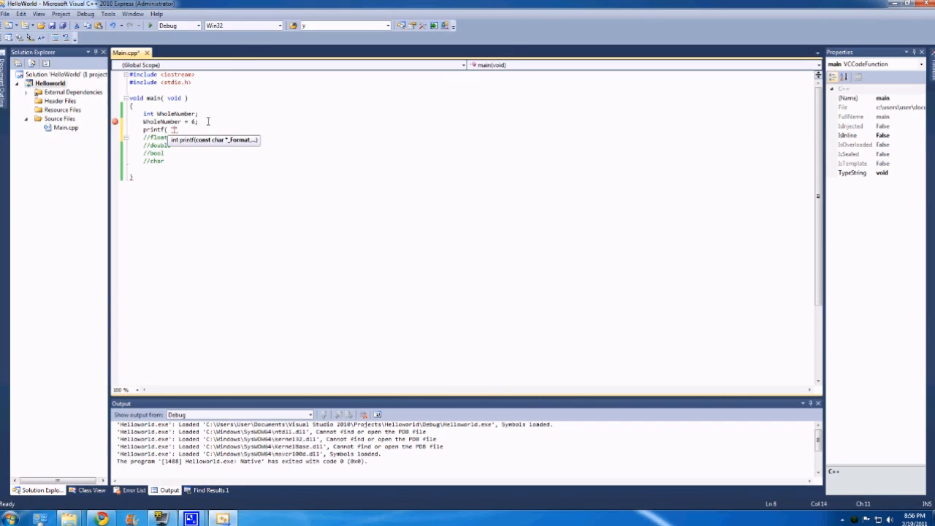
type("\"\"")
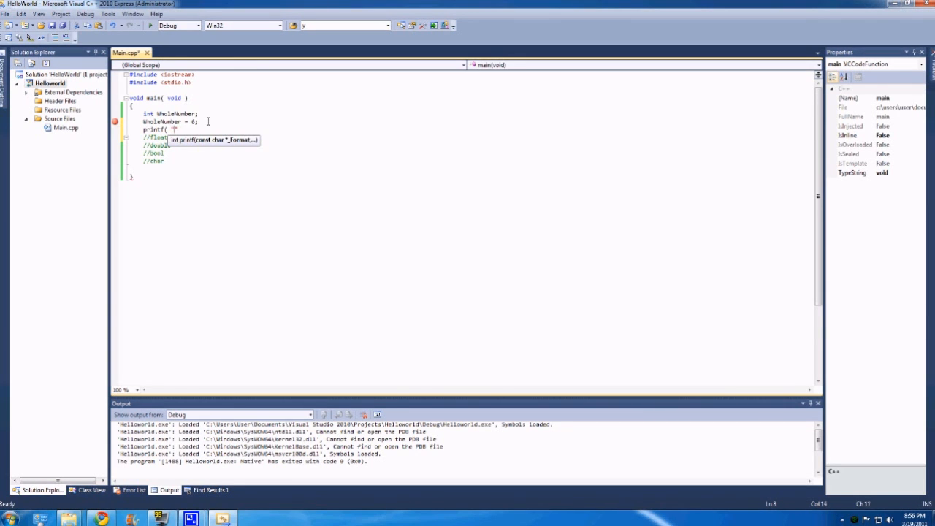
type("%")
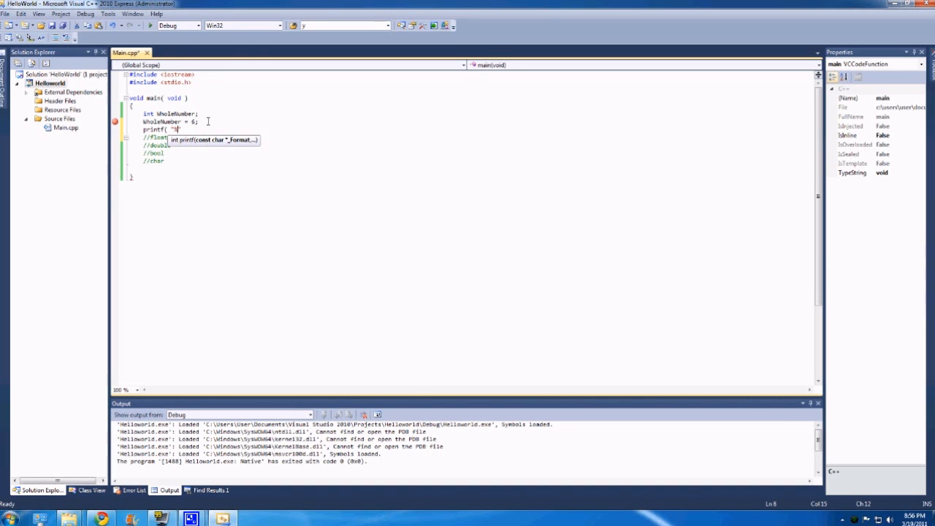
type("d")
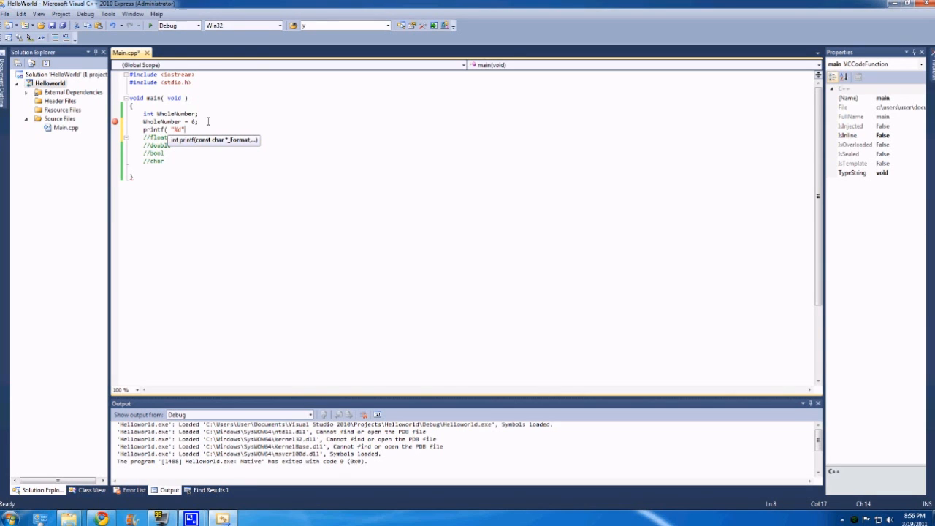
type(", WholeNumber")
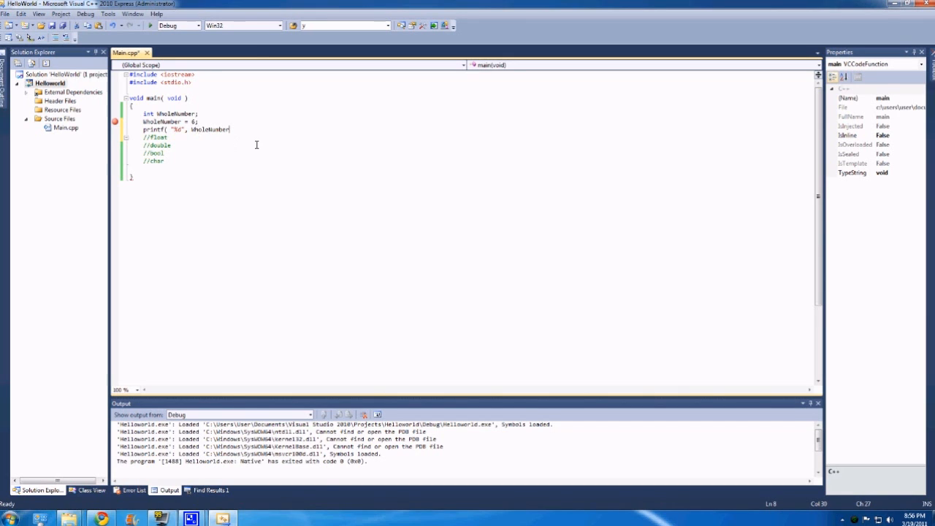
type(");")
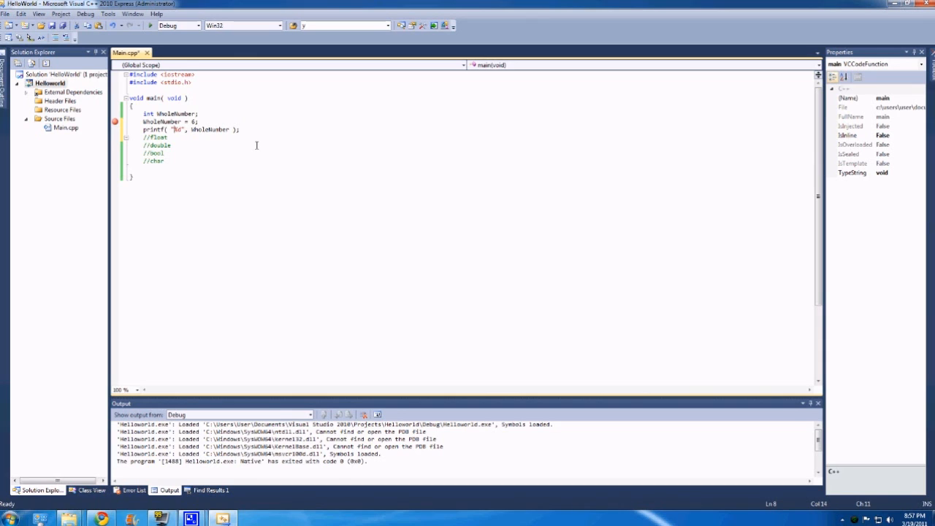
Highlight the %d specifier and the WholeNumber argument in the printf line
double_click(177, 129)
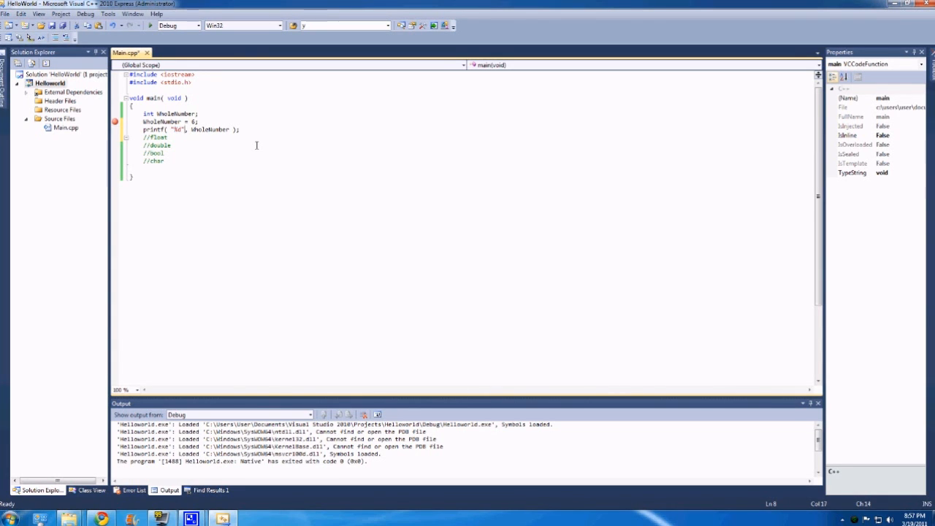
double_click(208, 129)
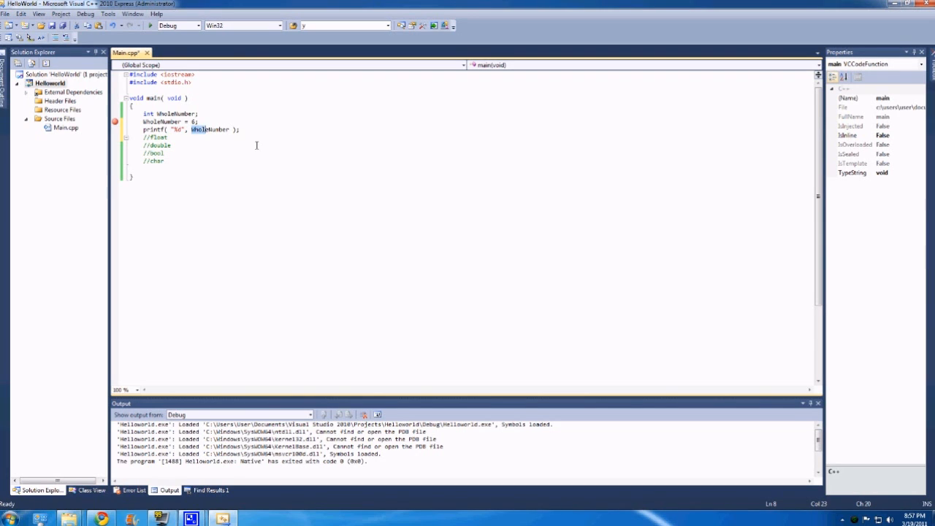
left_click(191, 129)
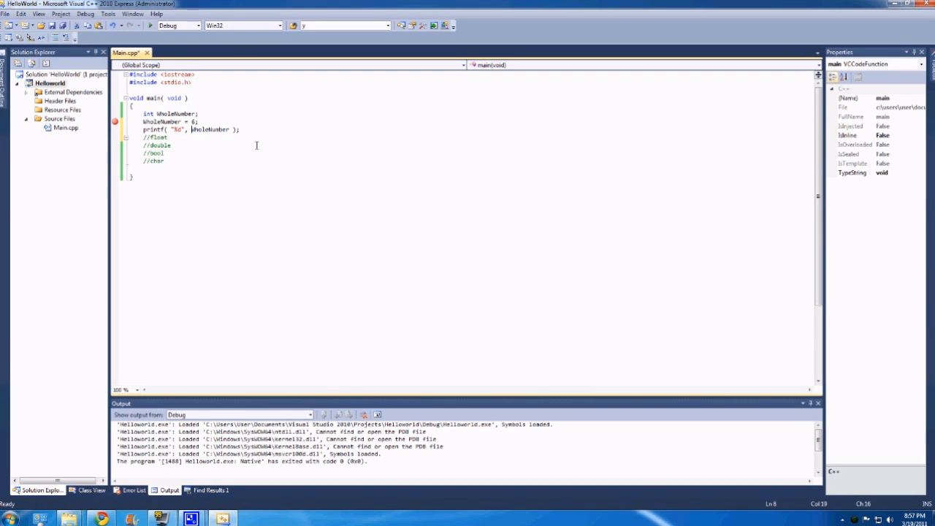
Change the format string to "This is the value of WholeNumber %d\n"
double_click(176, 129)
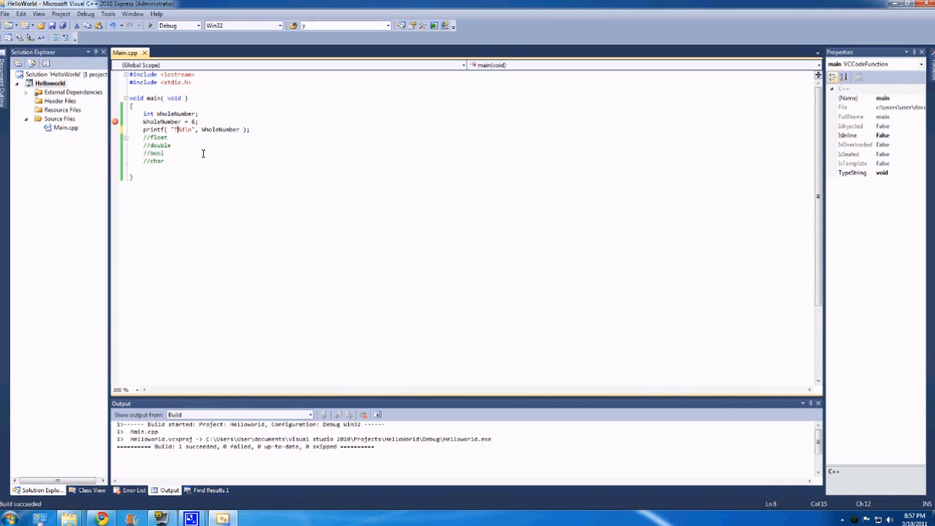
type("This is the vvalue of")
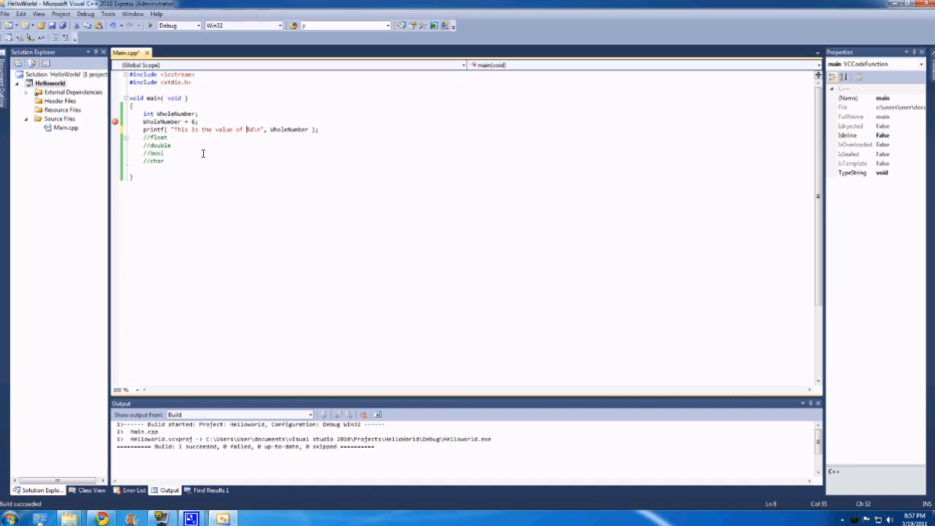
type("WholeNumber")
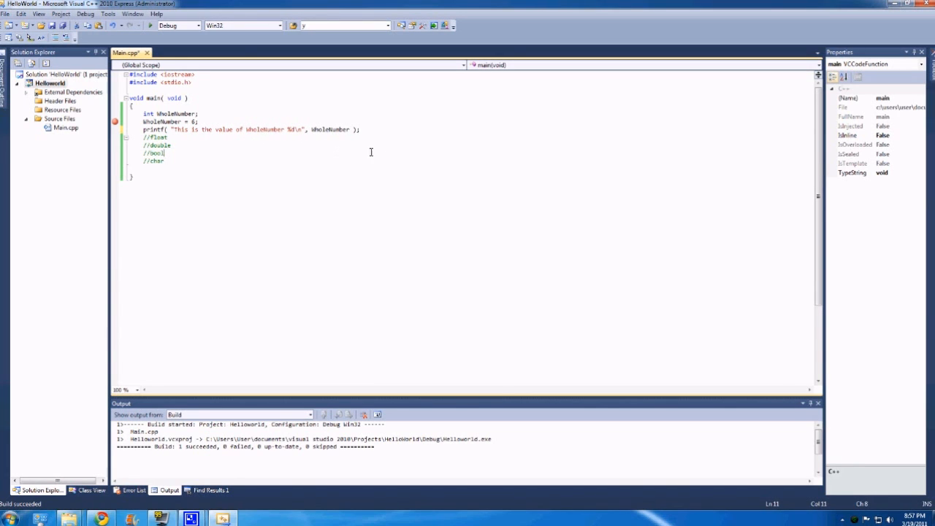
Run the program in the debugger, rebuilding, and view the console showing value 6
left_click(151, 25)
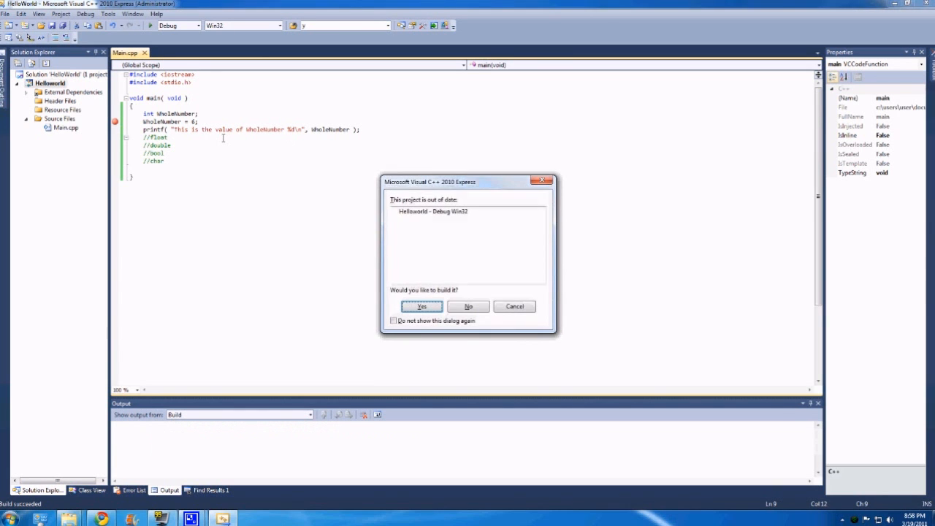
left_click(422, 306)
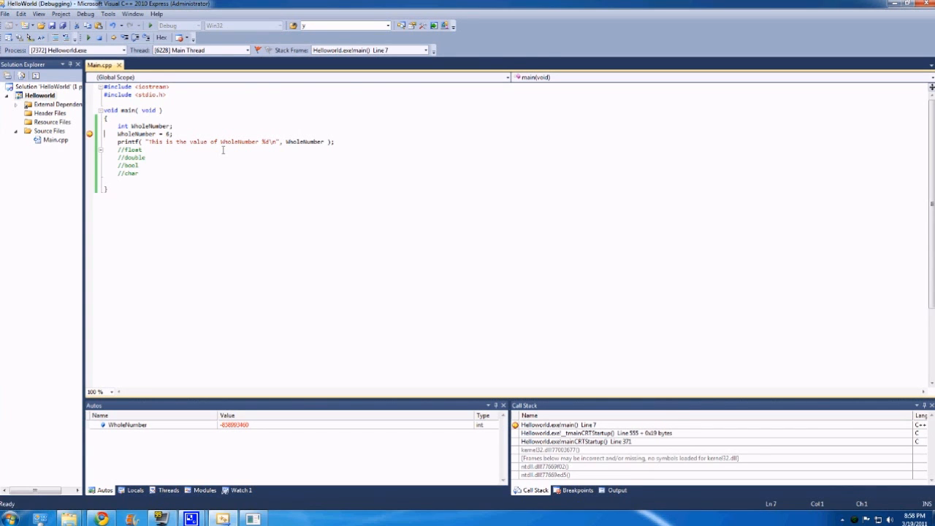
left_click(139, 25)
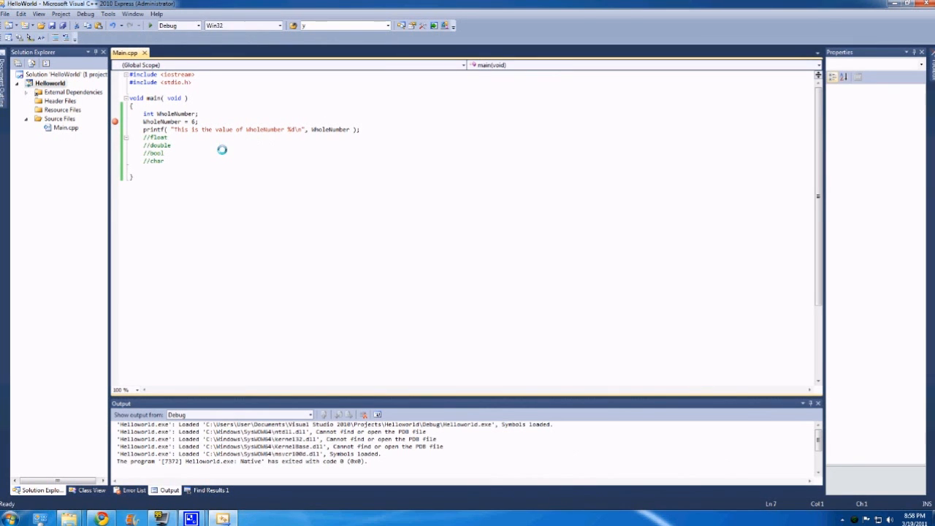
left_click(150, 26)
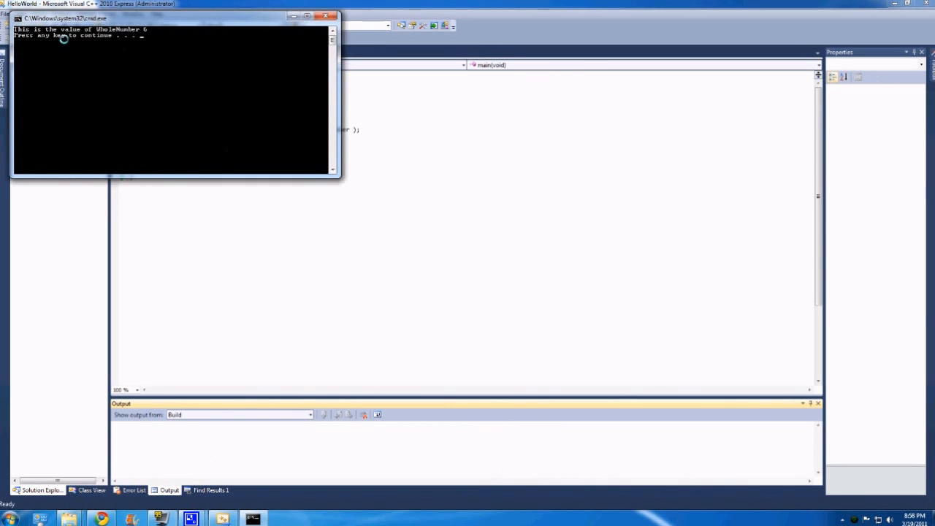
mouse_move(124, 39)
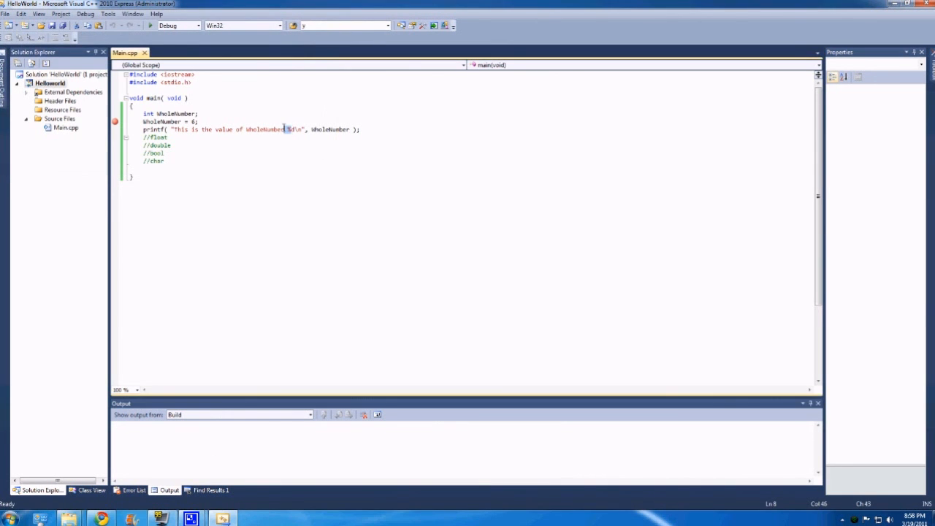
Add a comma after the WholeNumber argument in printf
left_click(354, 129)
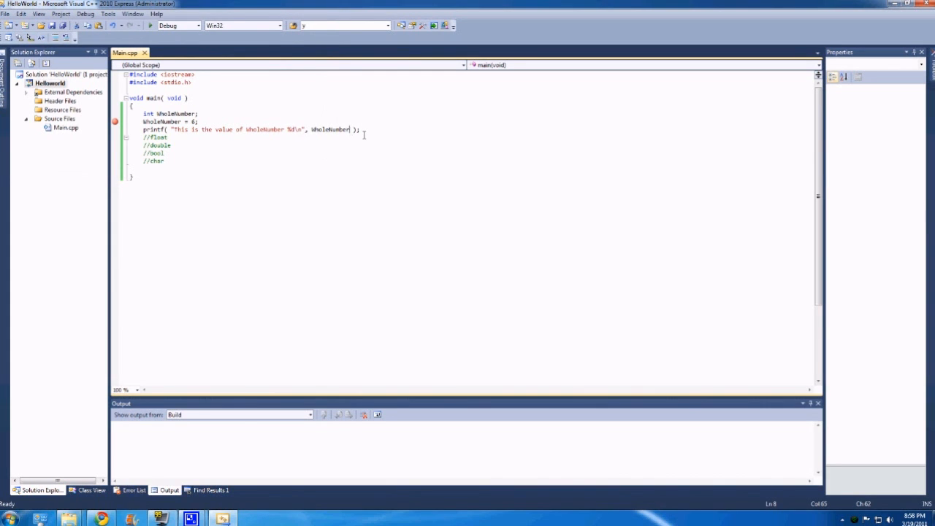
type("\", \"")
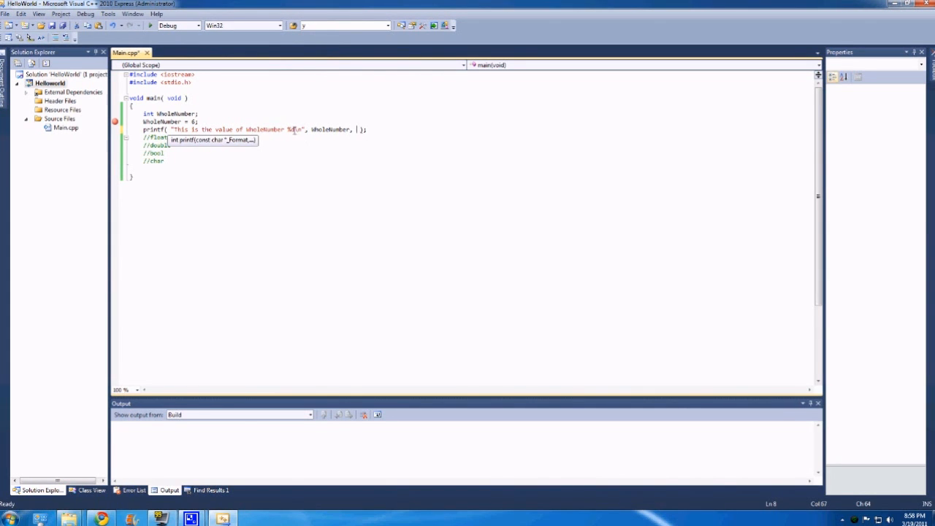
left_click(291, 129)
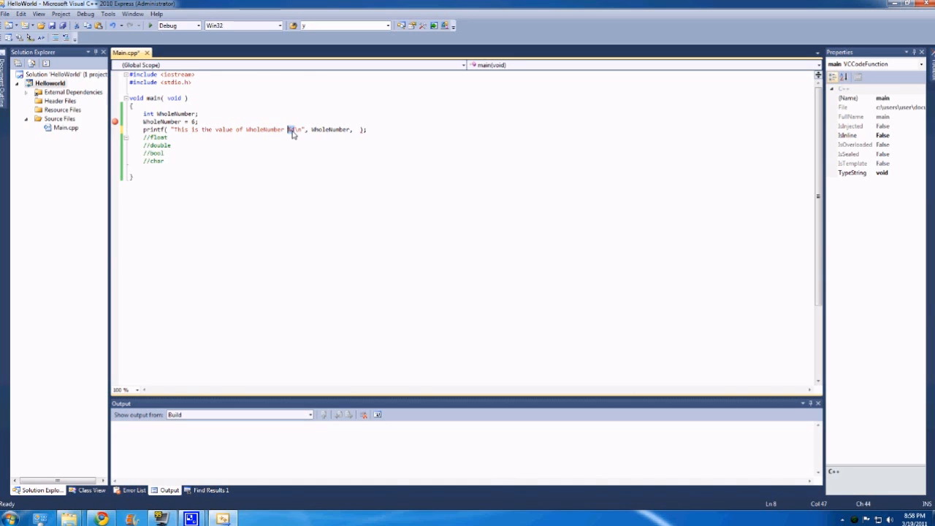
Delete %d from the format string and remove the whole printf line
type("%d")
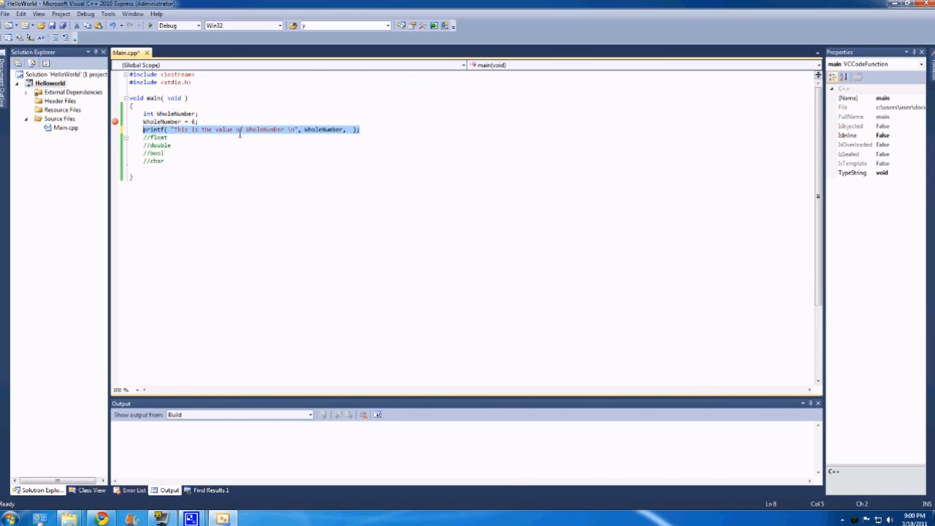
key("Delete")
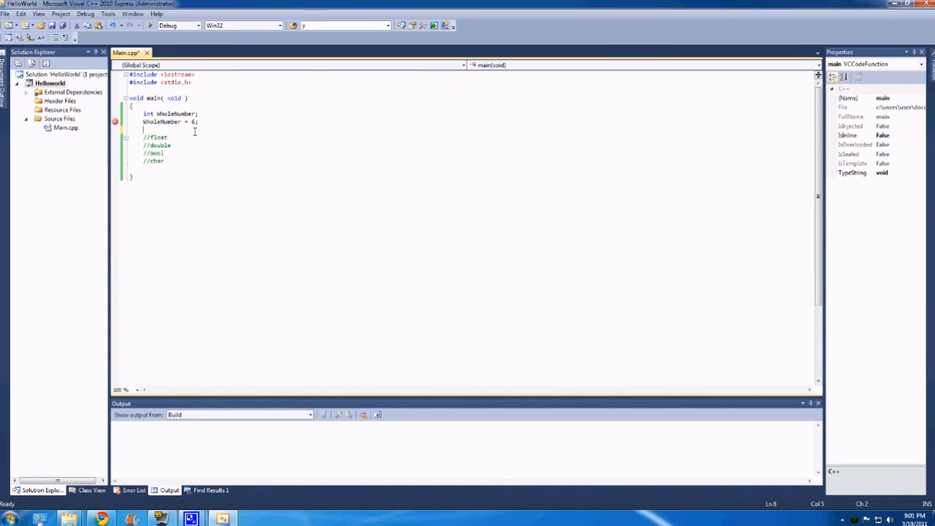
Re-enter the printf line and edit its message, typing %f and 4
type("printf( \"This is the value of WholeNumber \\n\", WholeNumber,  );")
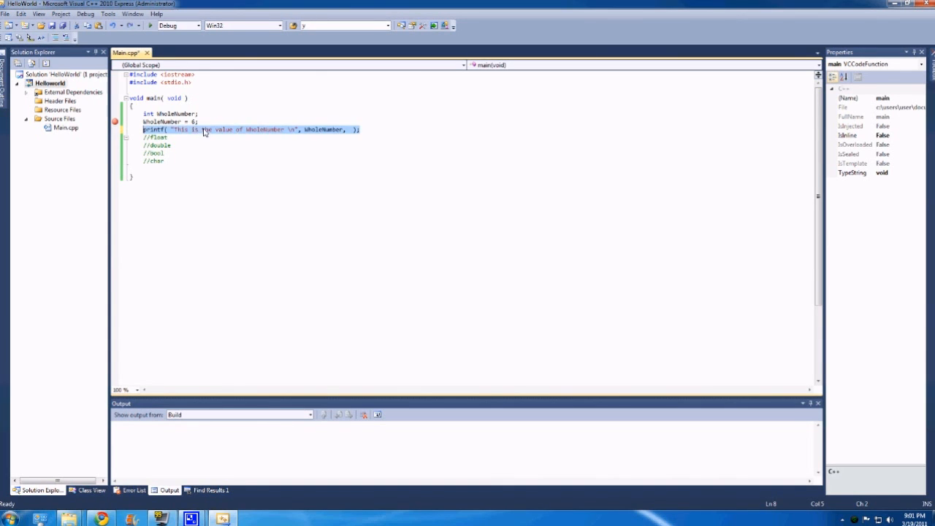
double_click(264, 129)
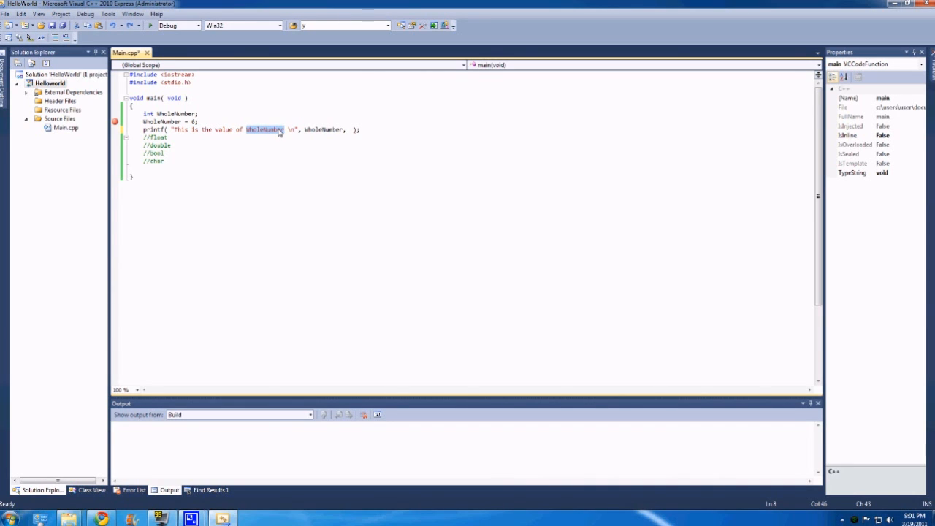
type("%f")
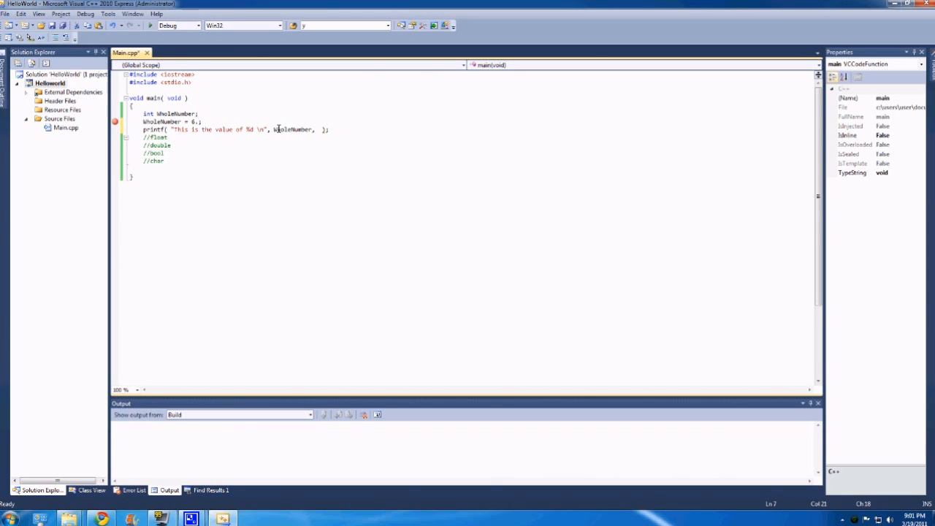
type("4")
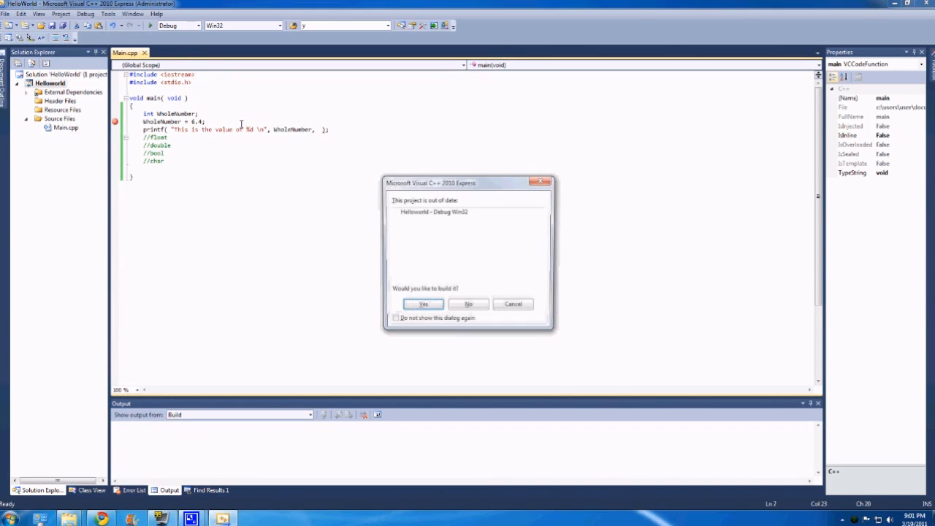
Answer the build-error prompt and rerun the debugger, accepting rebuilds until it builds
left_click(423, 304)
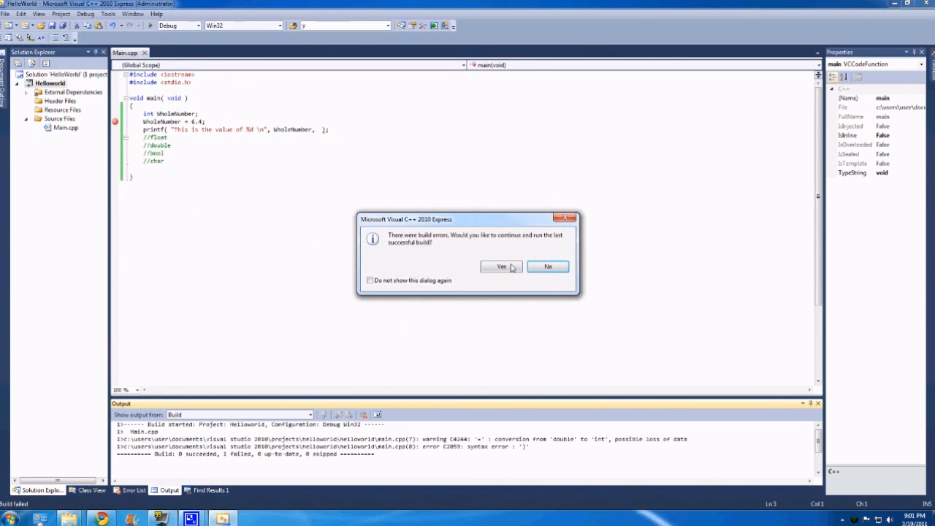
left_click(548, 266)
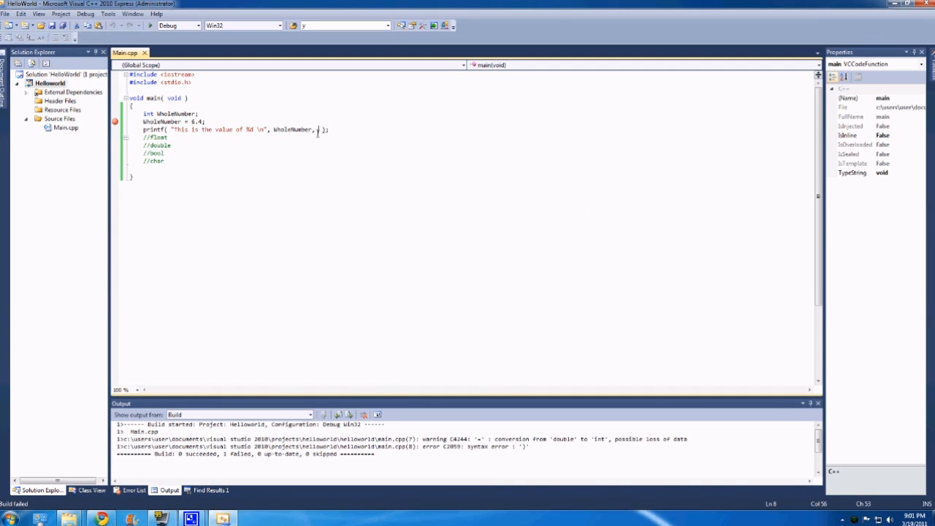
left_click(150, 26)
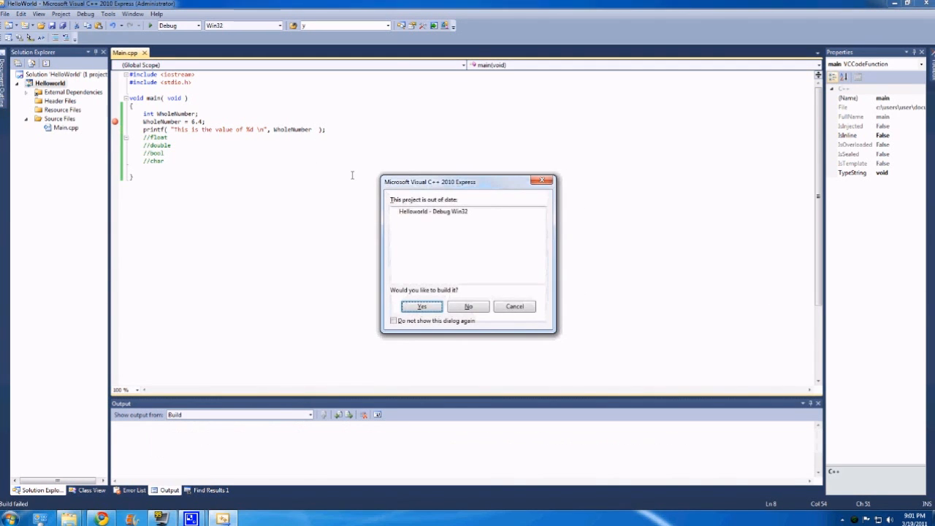
left_click(422, 306)
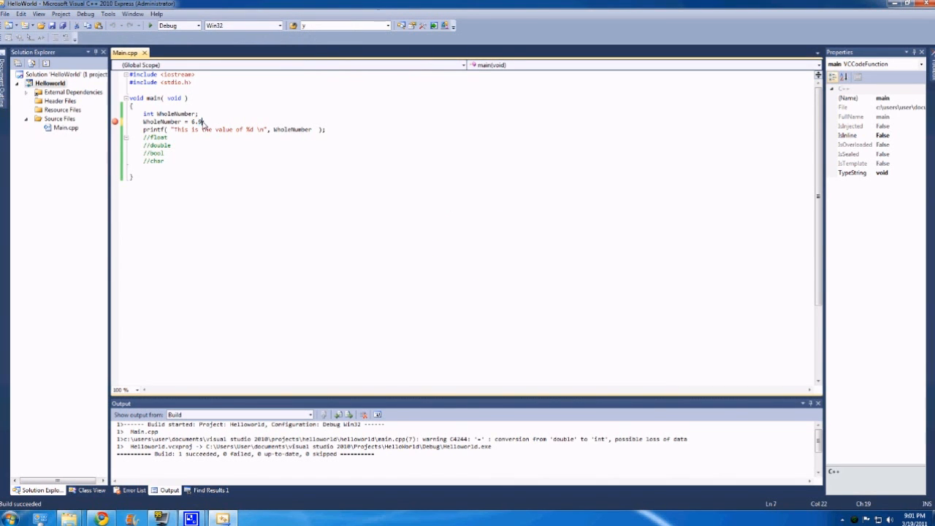
left_click(151, 25)
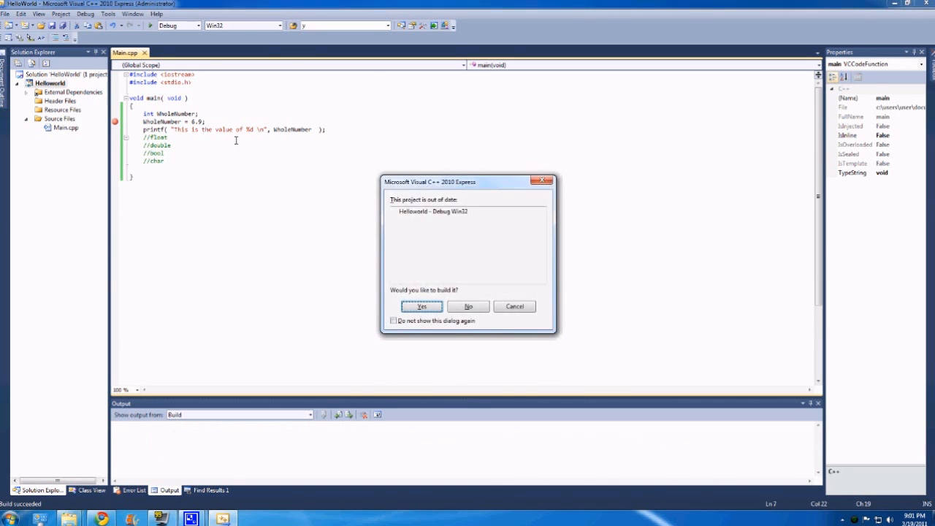
left_click(422, 306)
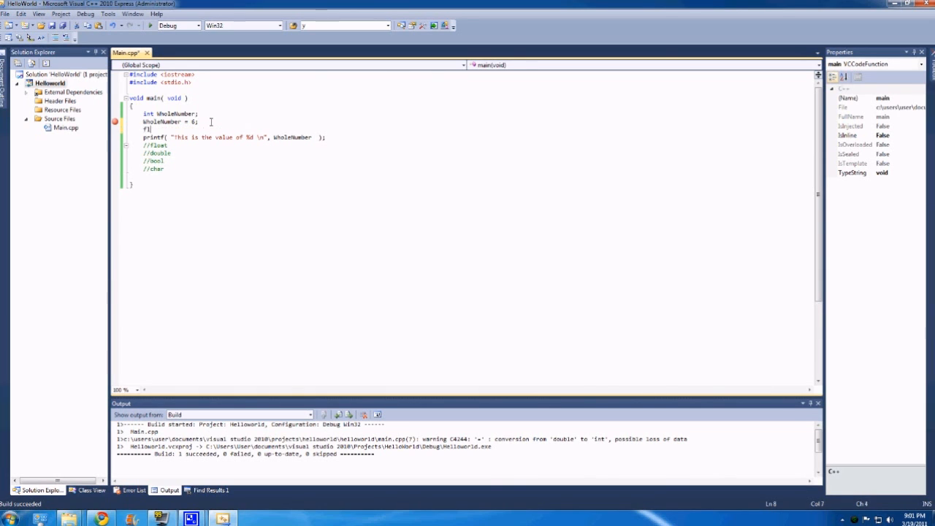
Declare float decimalnumbers = 6.5 and pass decimalnumbers to printf
type("loat")
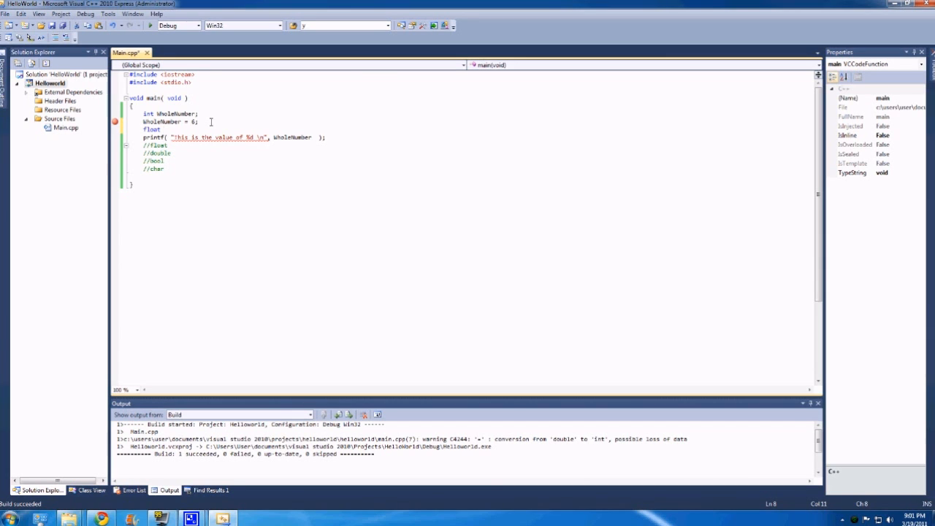
type("decimalnu")
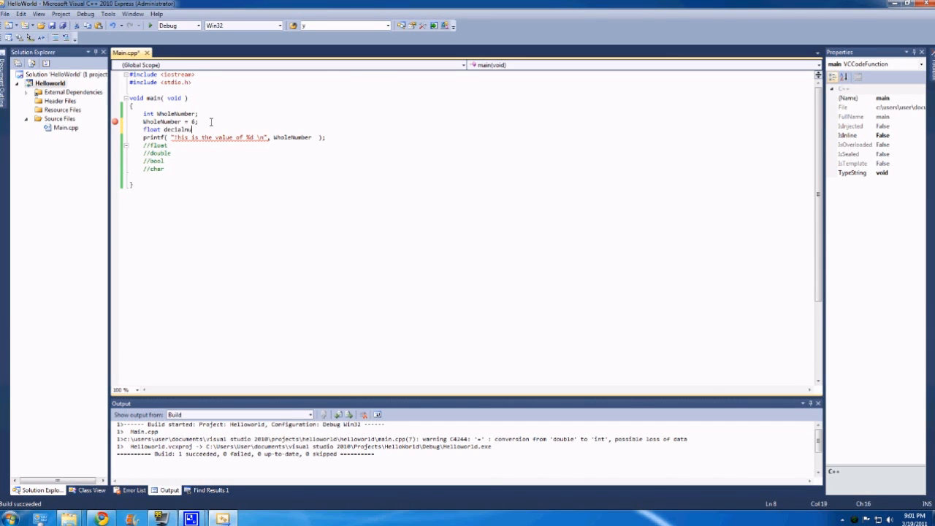
type("mbers;")
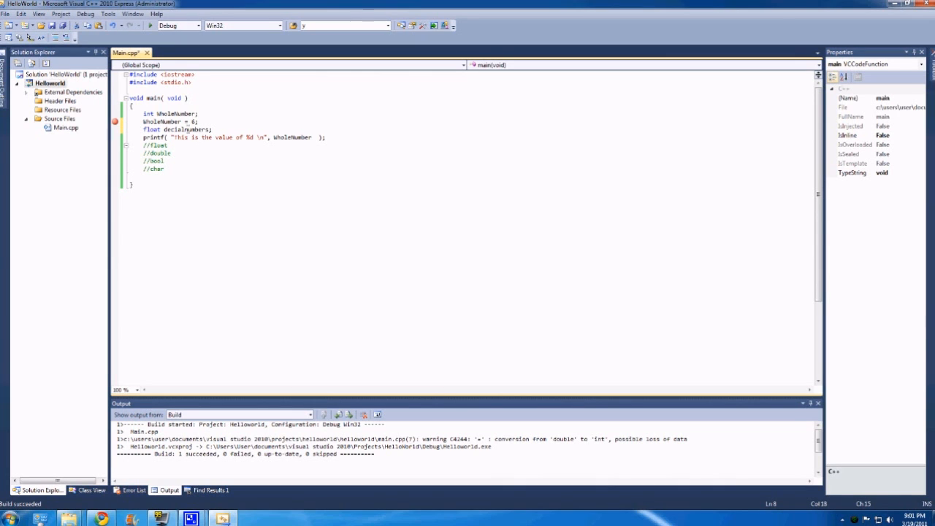
type("decimalnumbers")
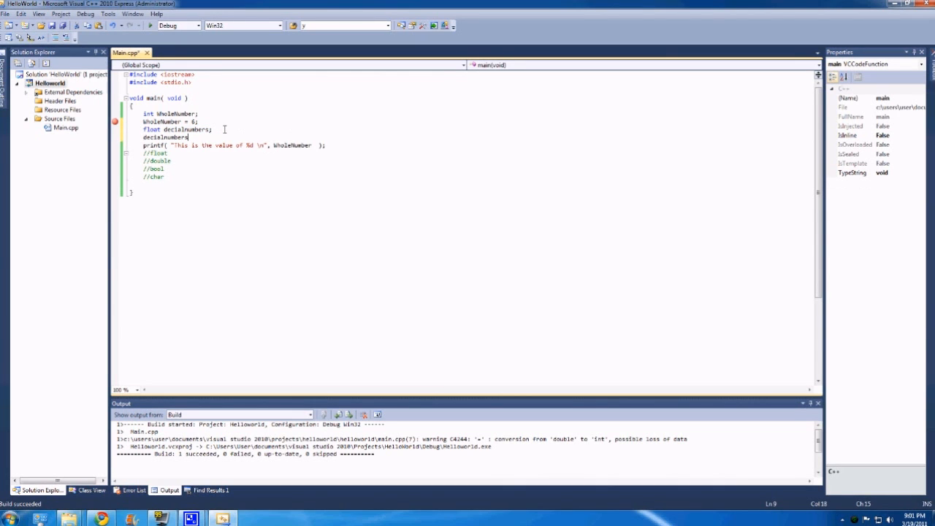
type("= 6")
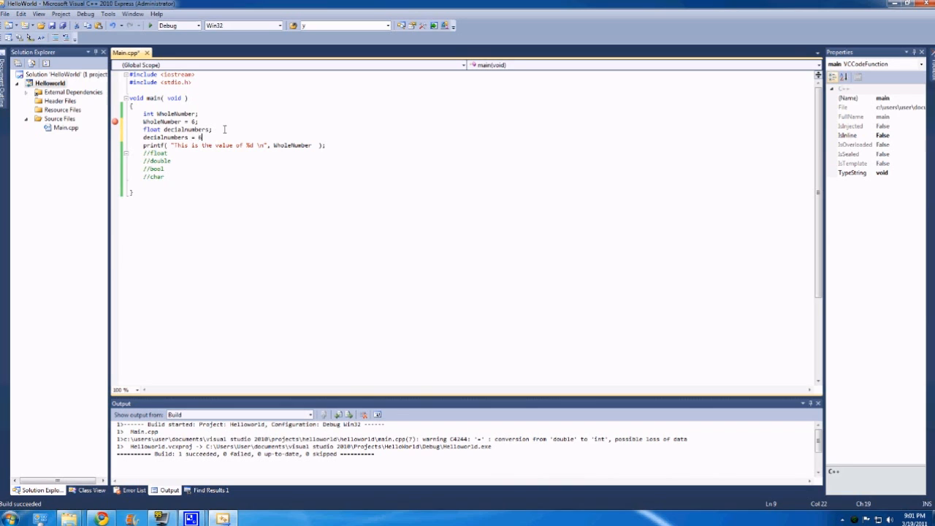
type(".5;")
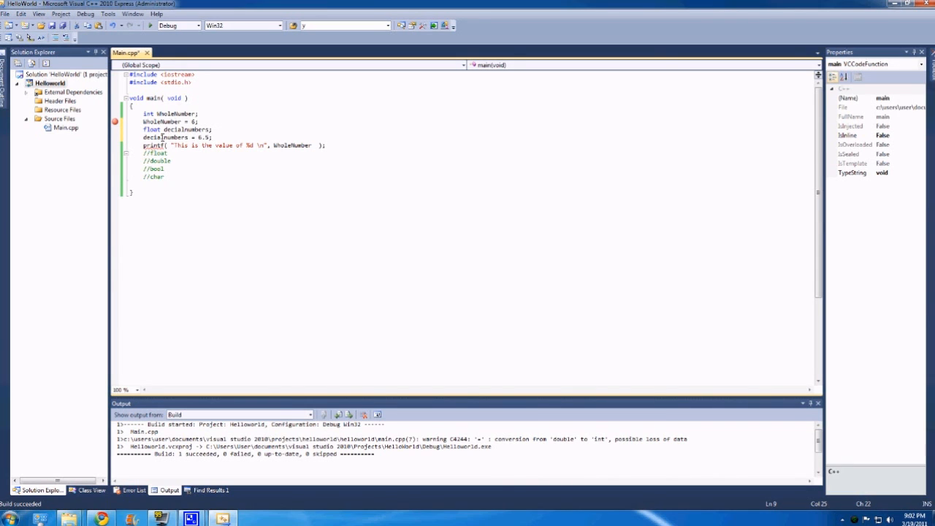
type("decimalnumbers")
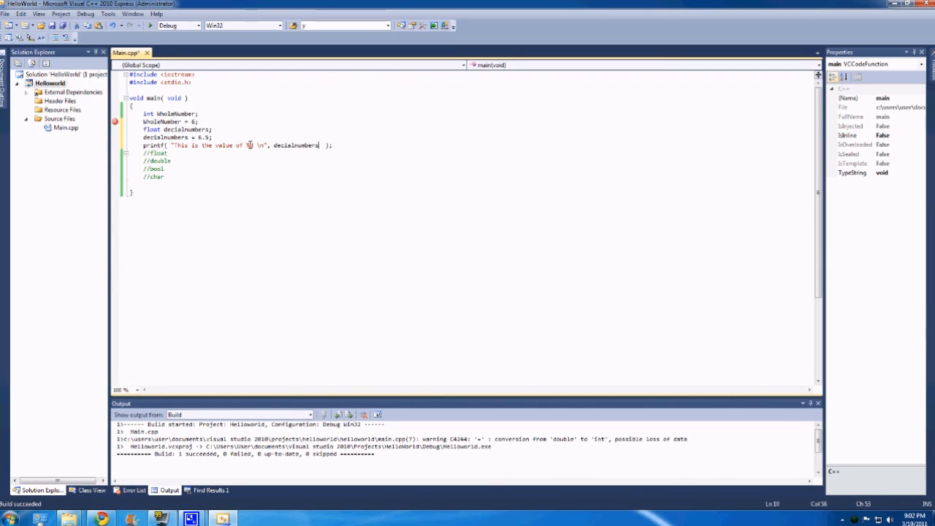
mouse_move(296, 144)
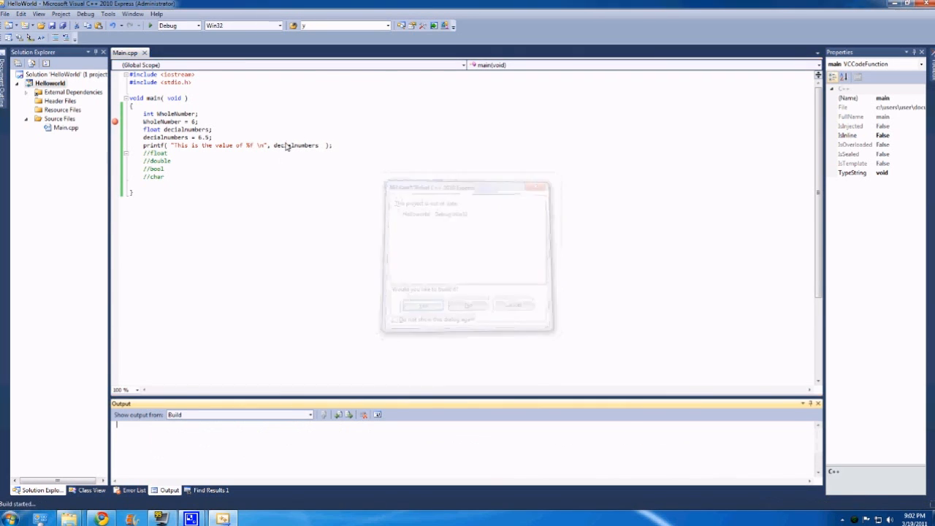
Run the program with %0.0f, %0.1f, %0.2f and %0.3f formats, rebuilding each time
left_click(422, 304)
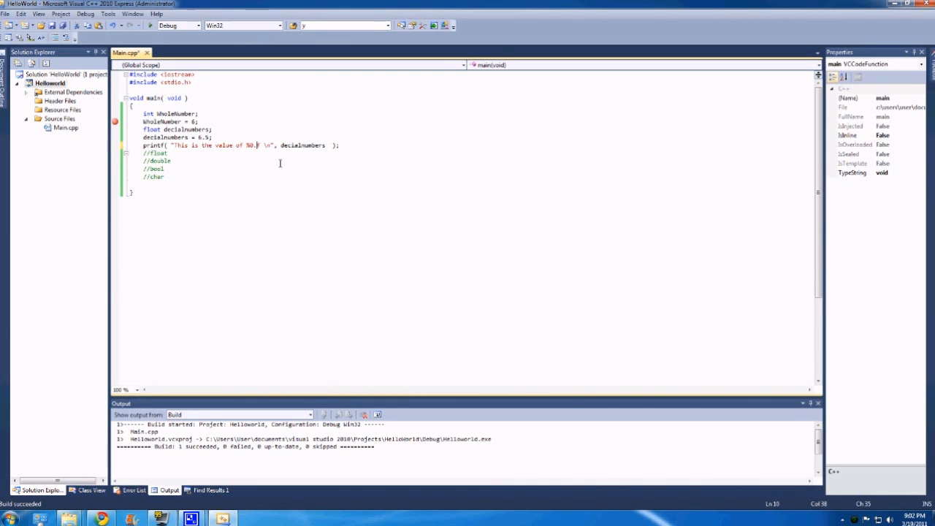
type("0")
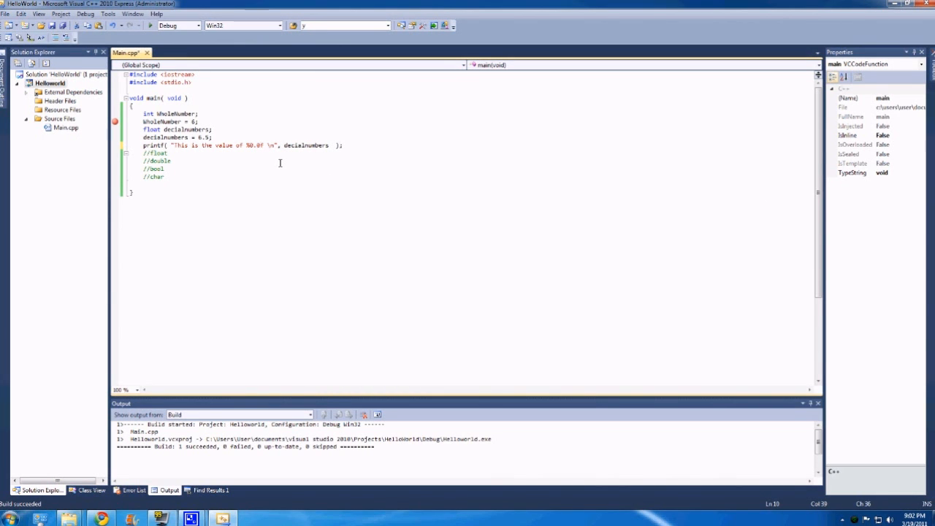
left_click(150, 26)
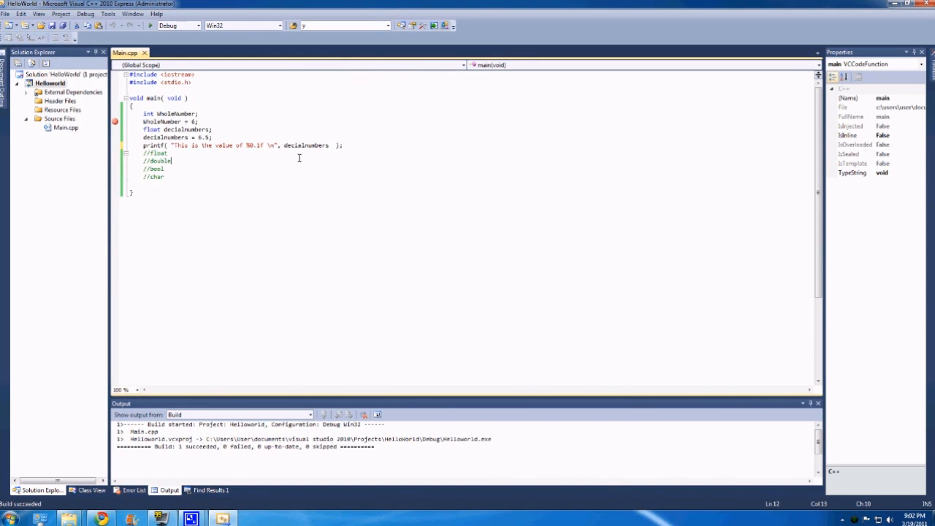
left_click(150, 25)
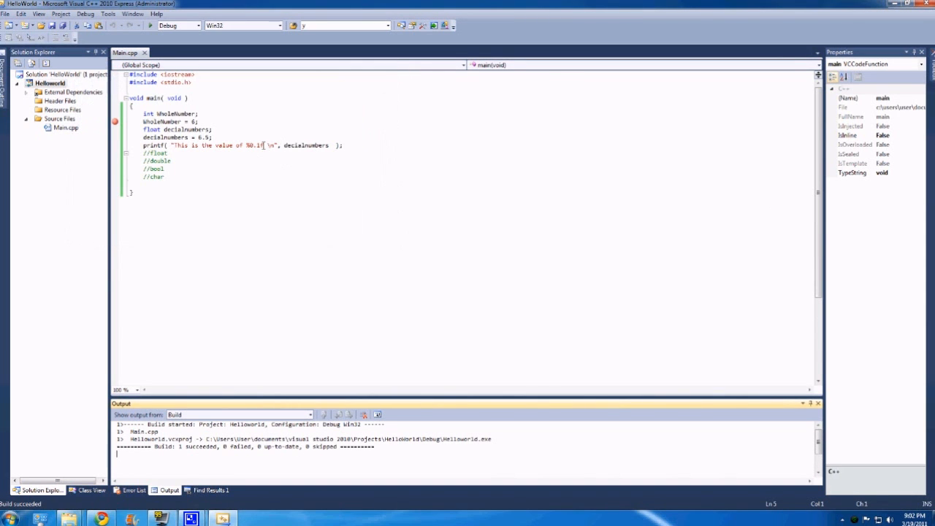
type("2")
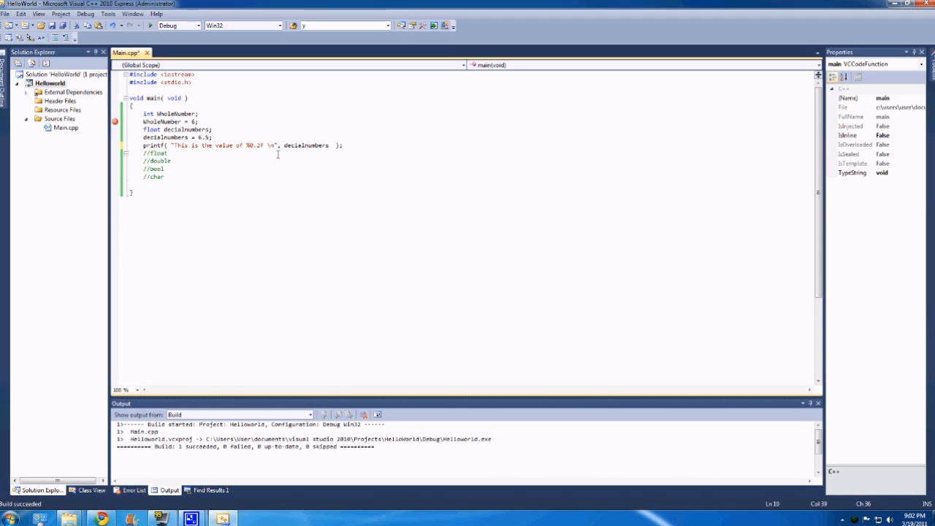
left_click(150, 25)
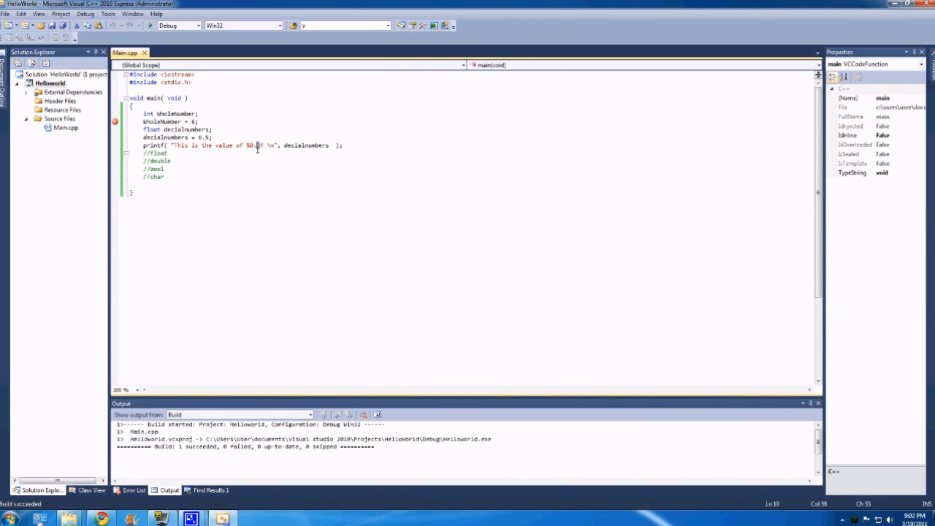
left_click(150, 25)
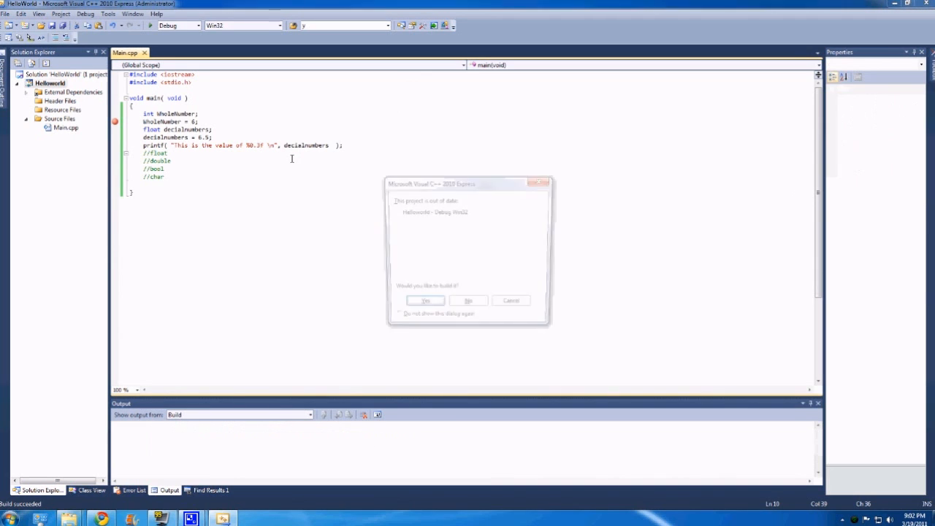
left_click(425, 300)
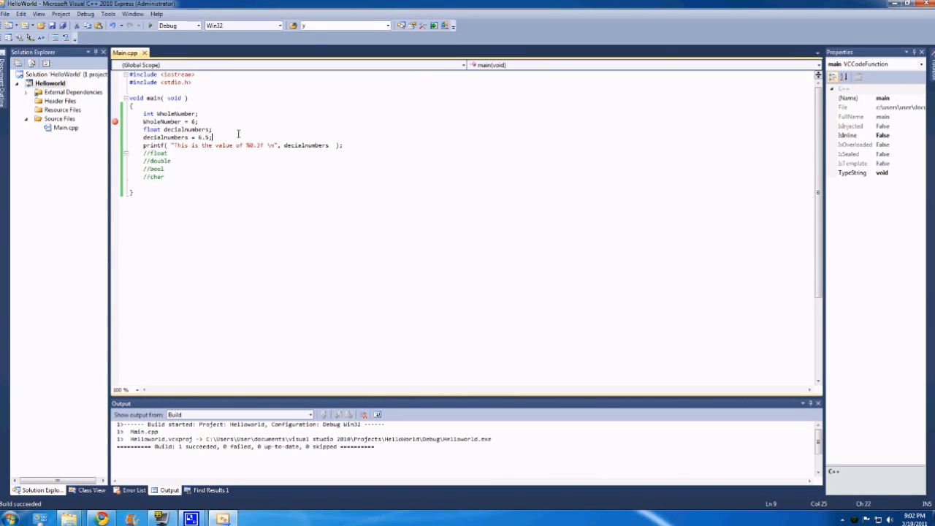
Insert a blank line after the decimalnumbers assignment, briefly typing and deleting double
key("Return")
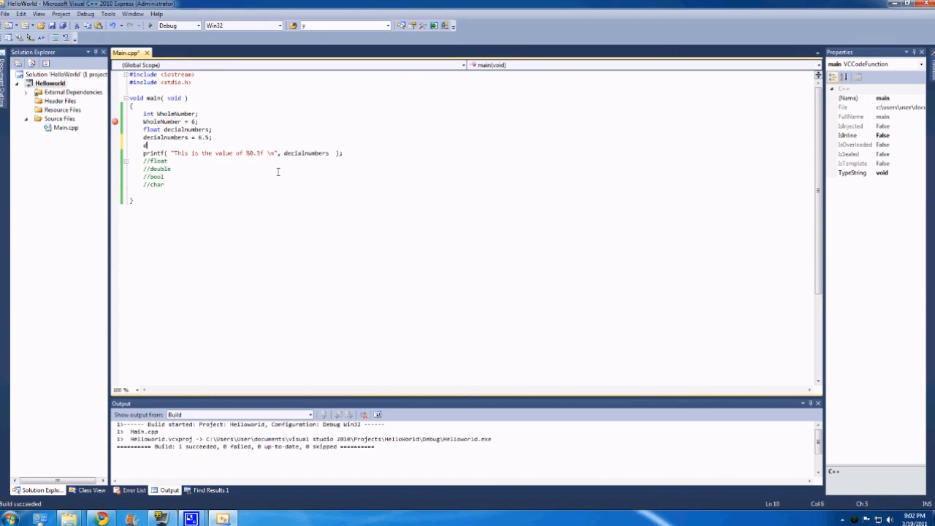
type("oubl")
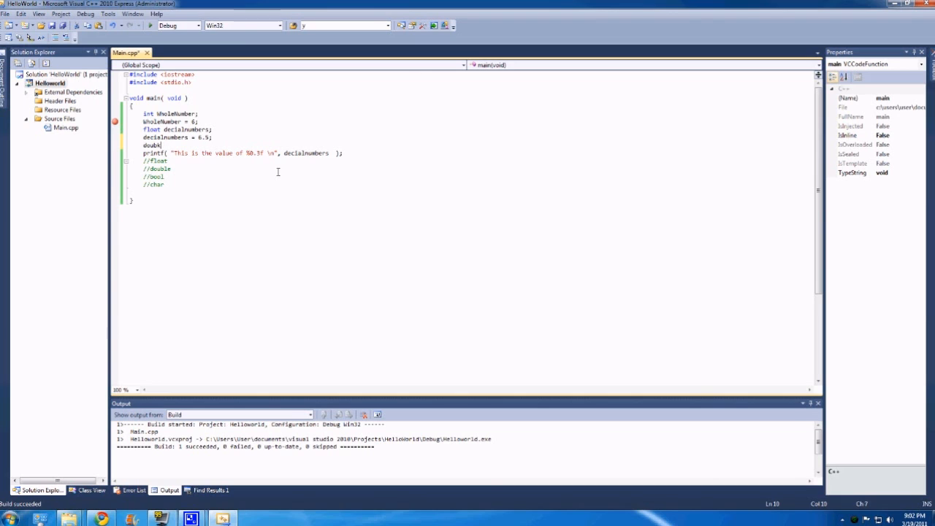
type("e")
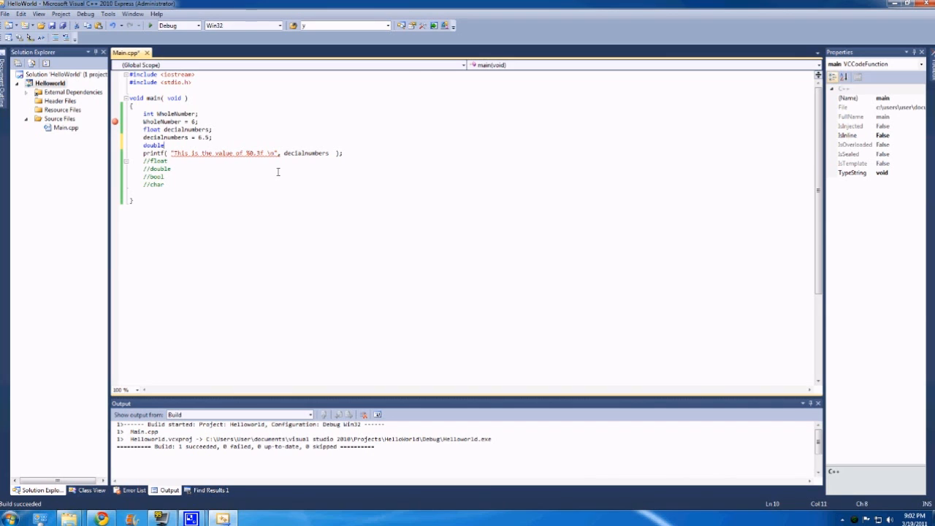
key("Backspace")
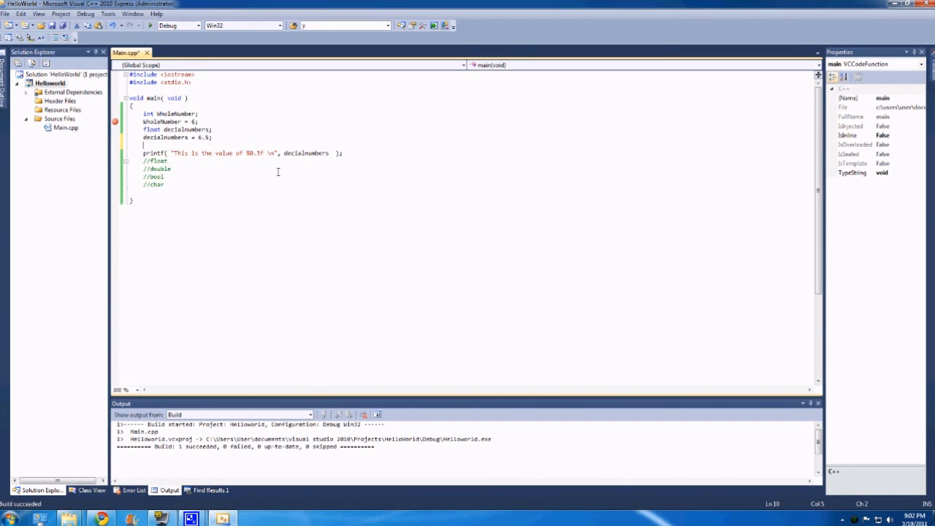
Declare bool Choice, first typing true and then false
type("bool")
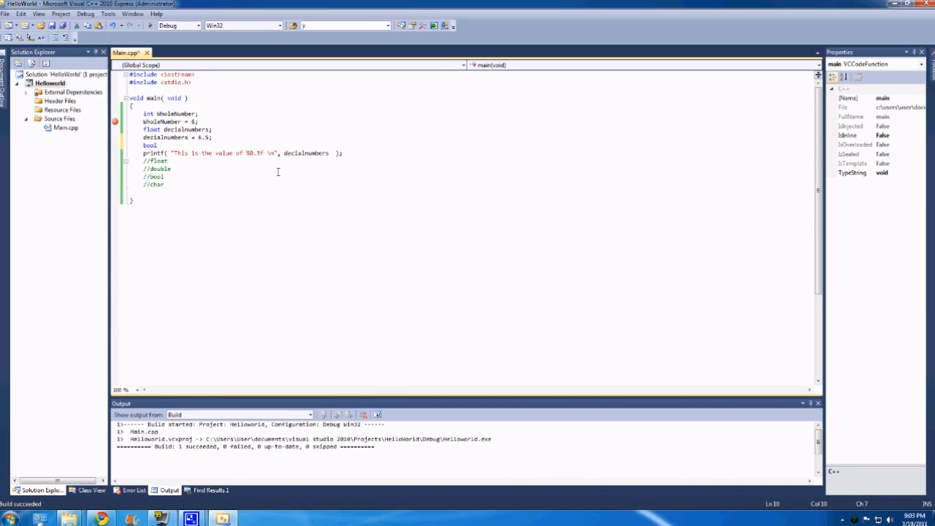
type("q")
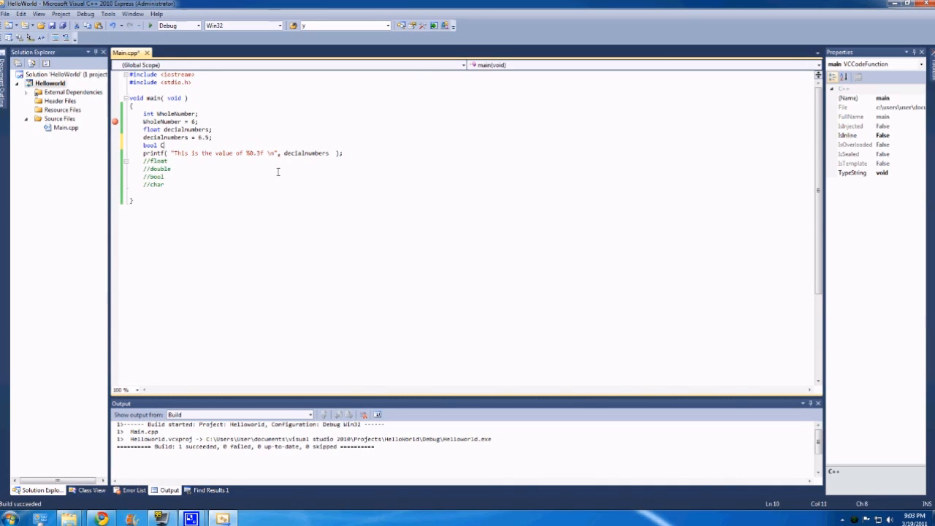
type("hoice")
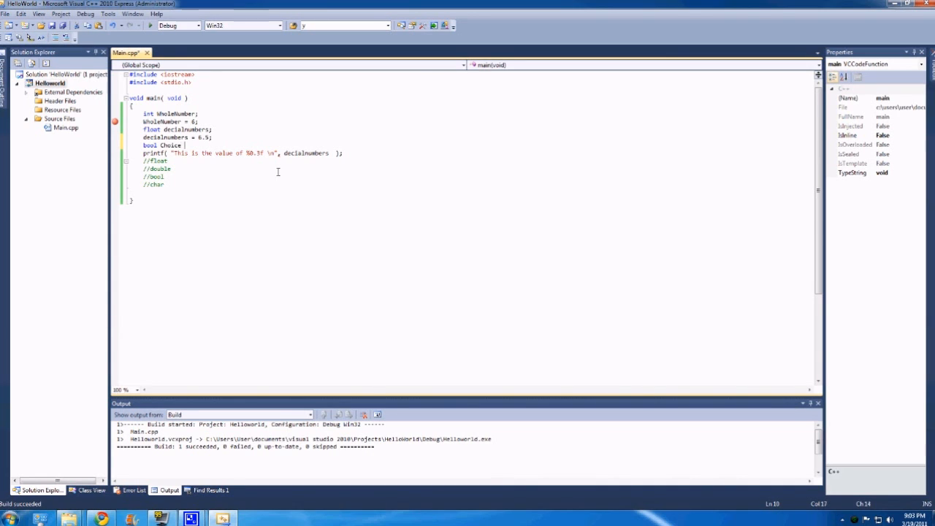
type("=")
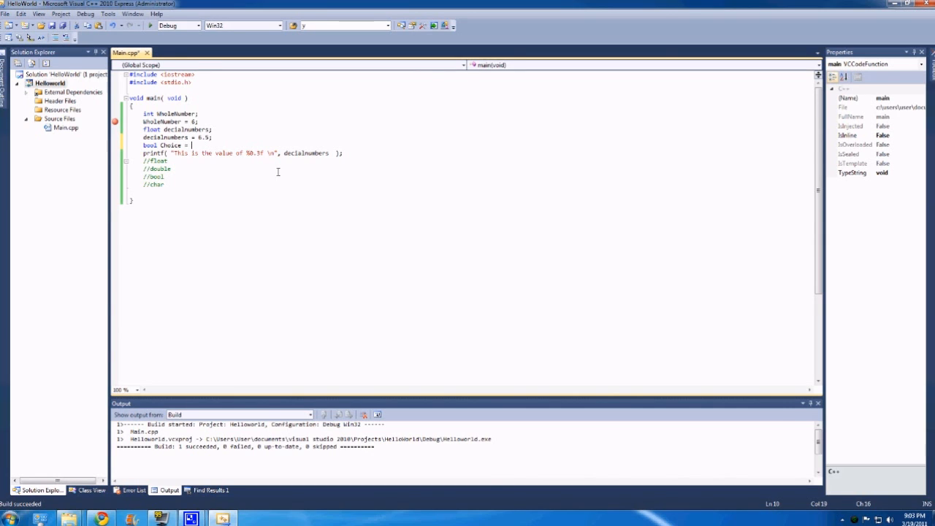
type("true")
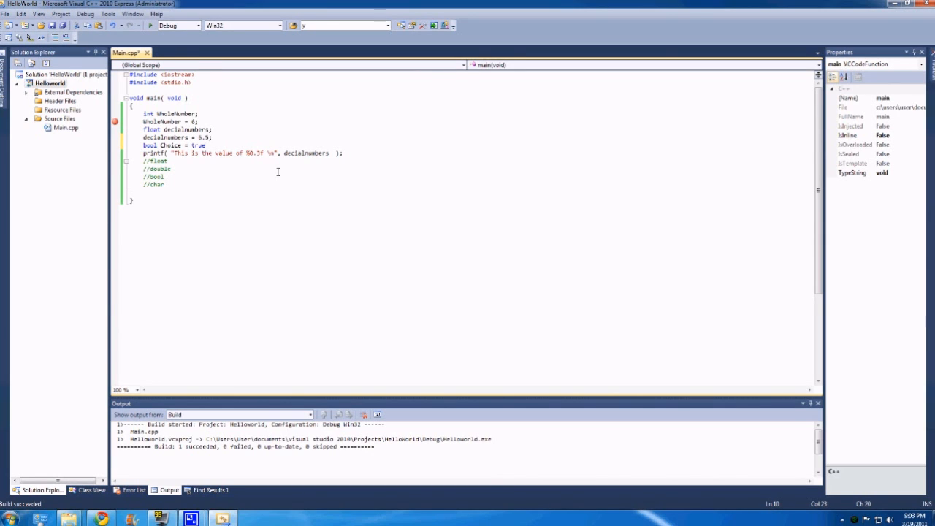
type("false;")
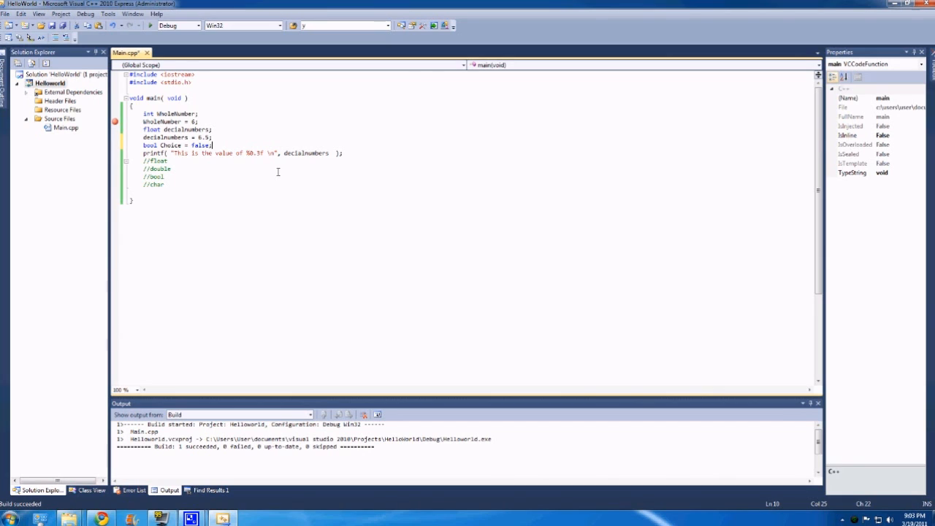
key("enter")
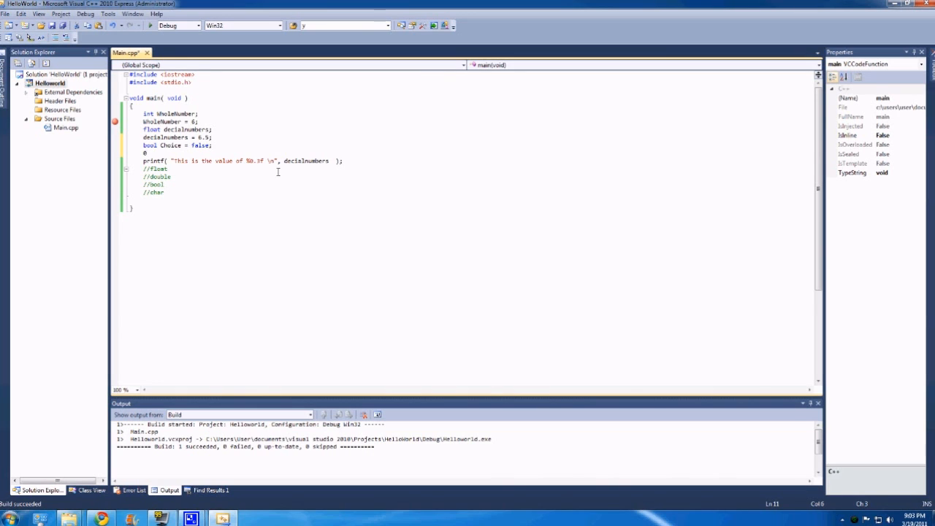
double_click(201, 144)
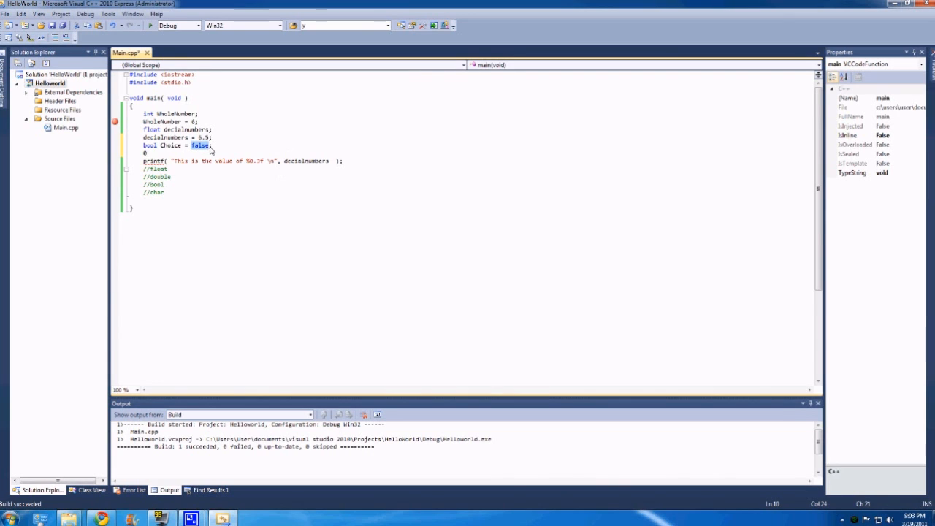
type("0")
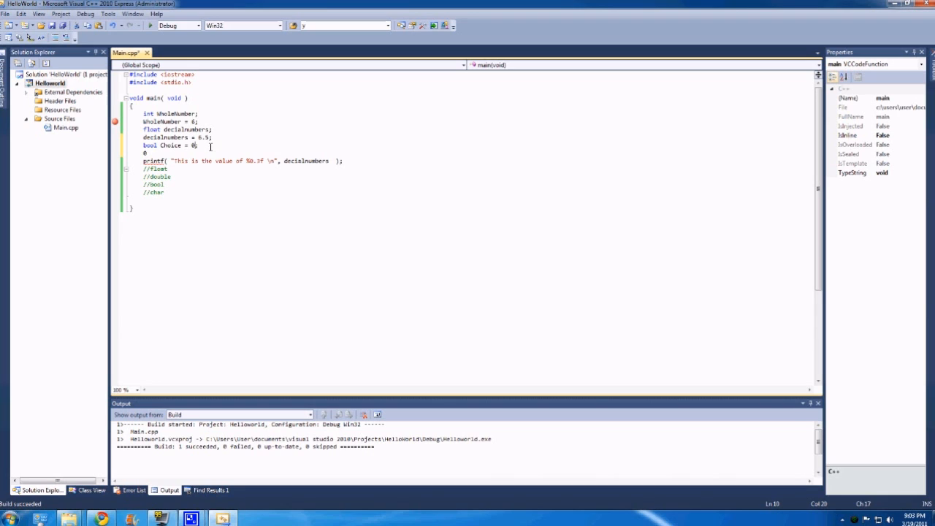
key("Backspace")
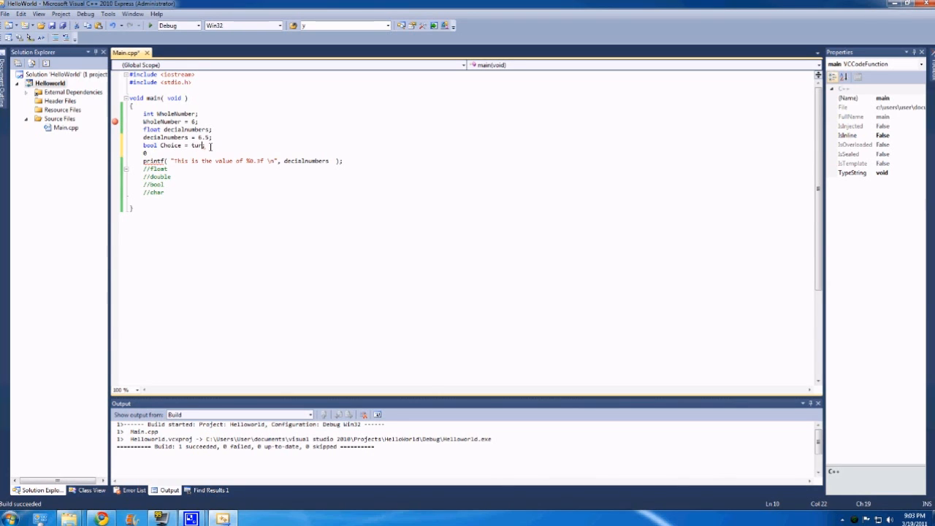
type("e")
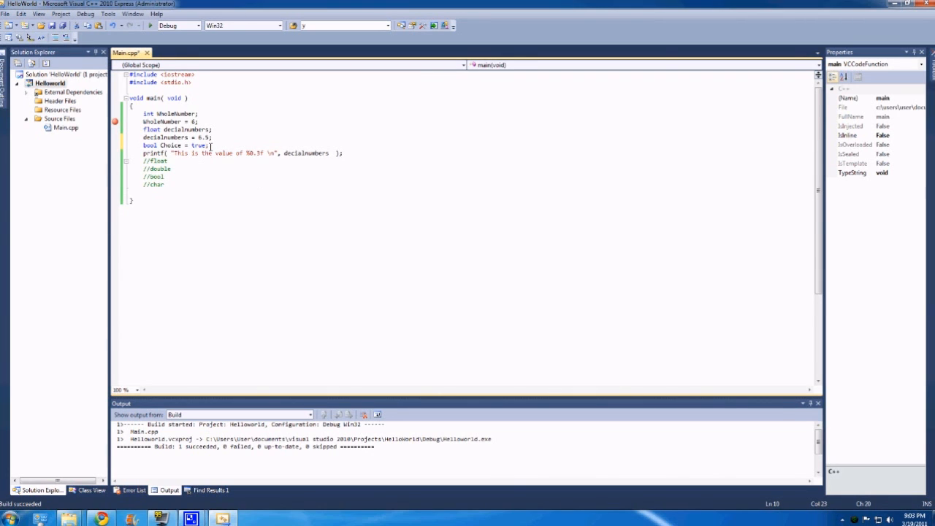
key("Backspace")
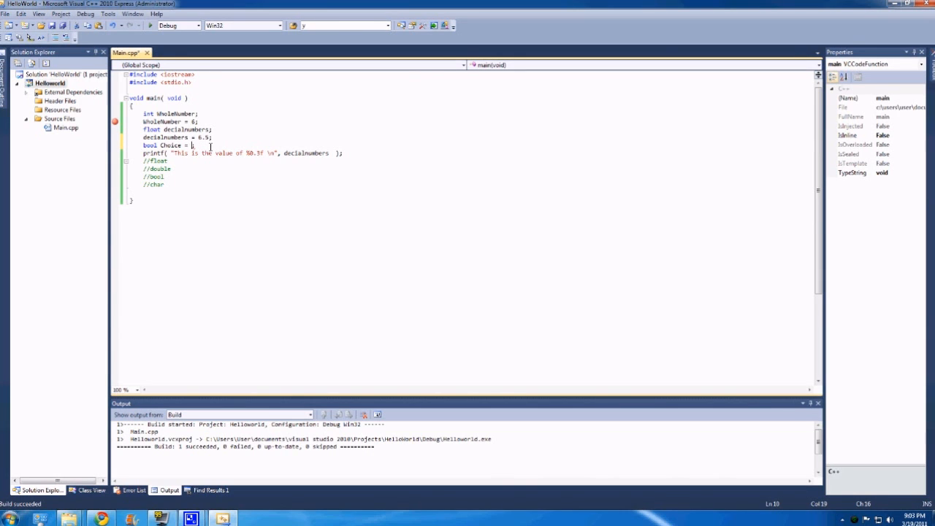
type("2")
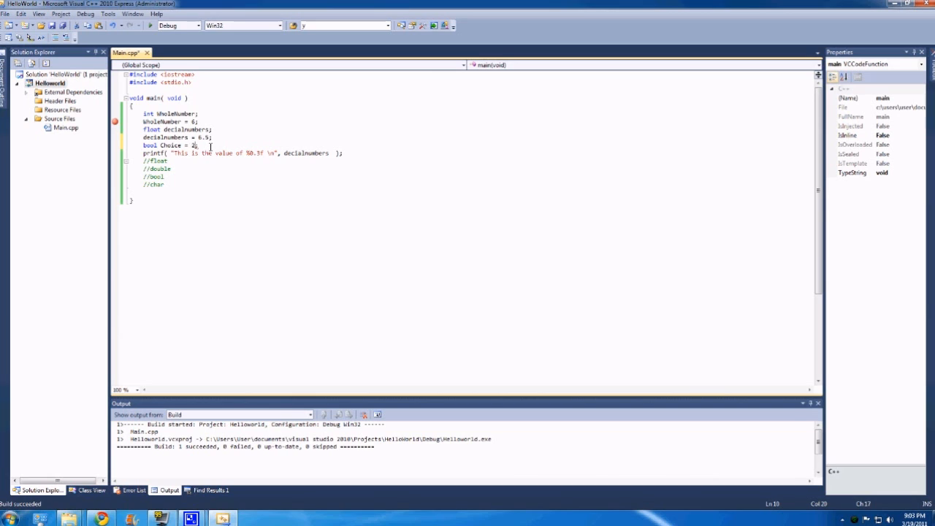
type("349812903640")
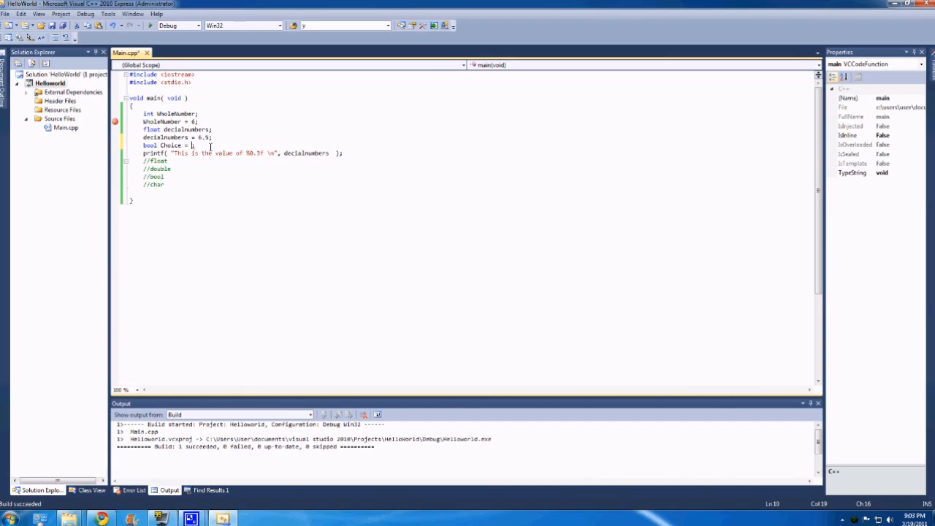
type("true")
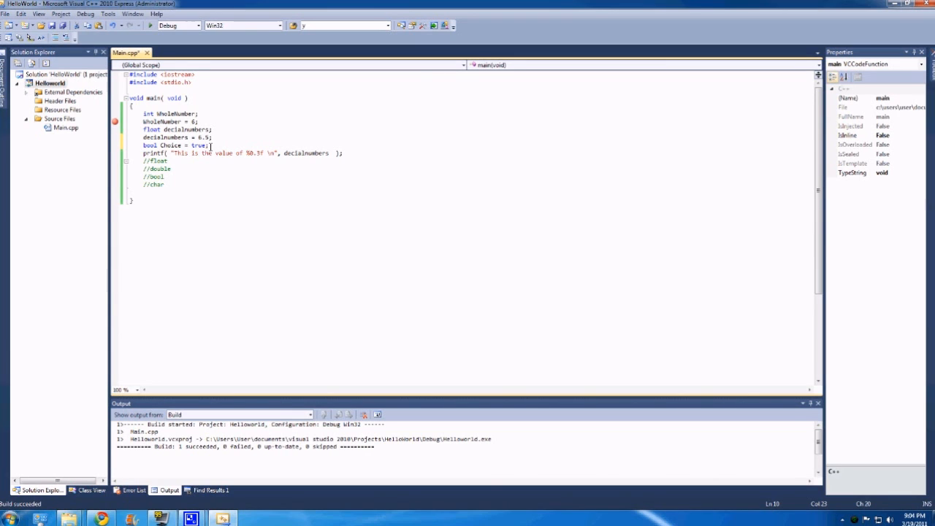
type("0")
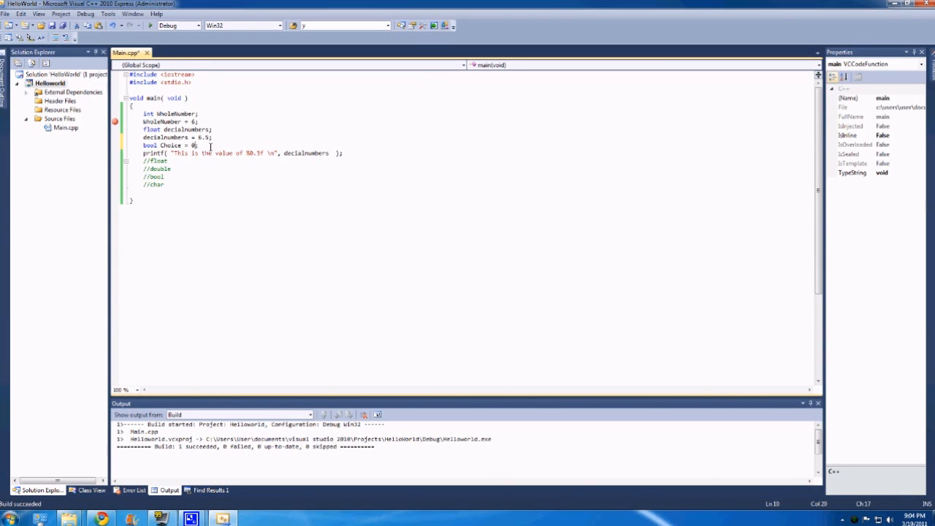
key("Backspace")
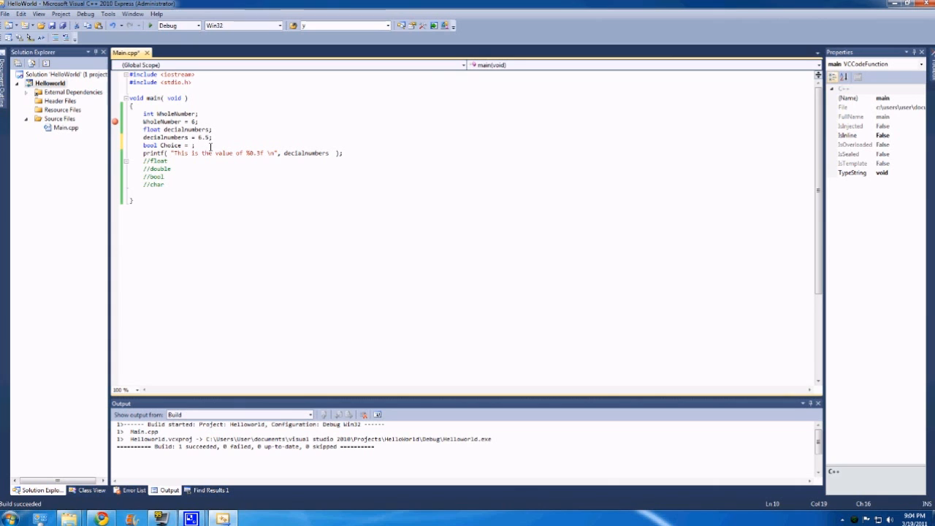
type("false")
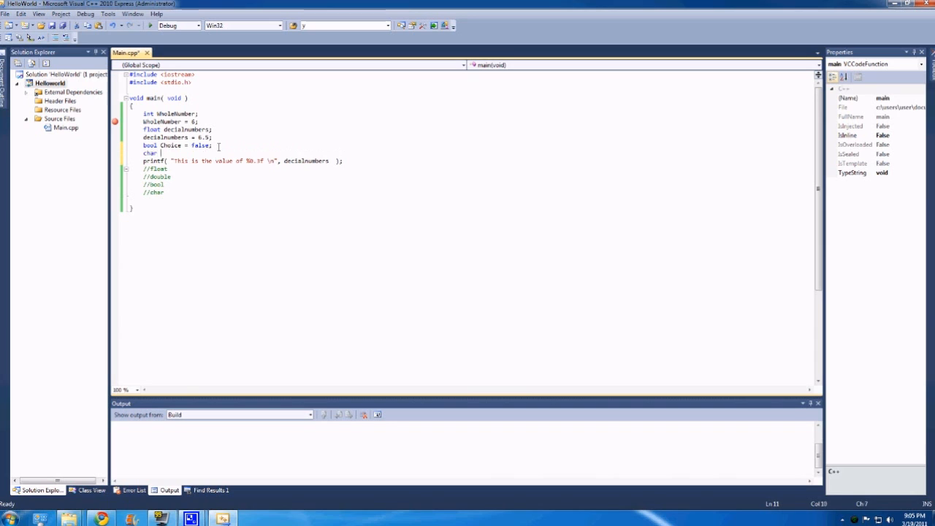
Type a char Character declaration with 'd' below the bool line
type("Character =")
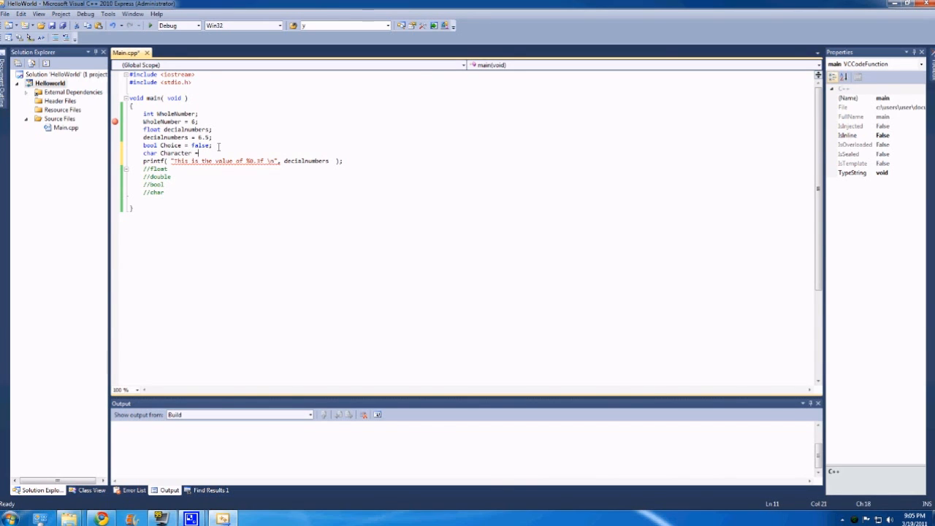
type("'")
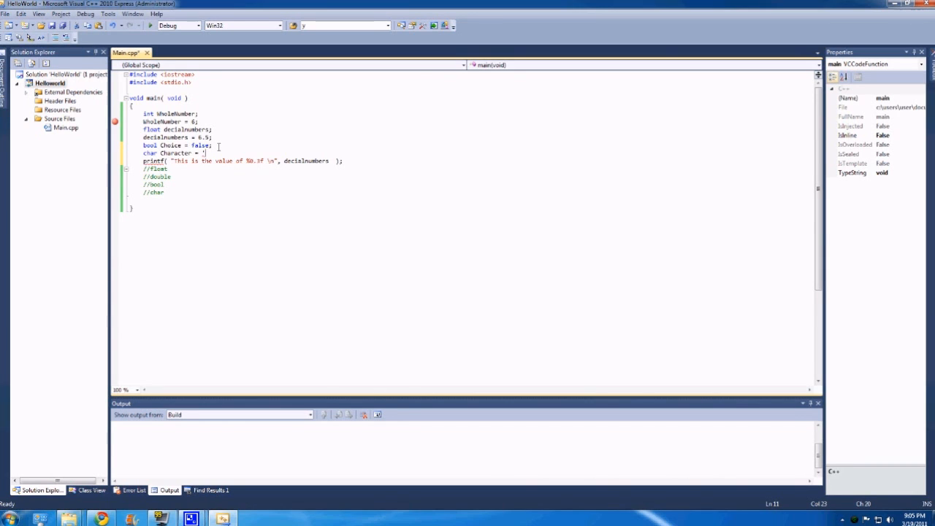
type("a';")
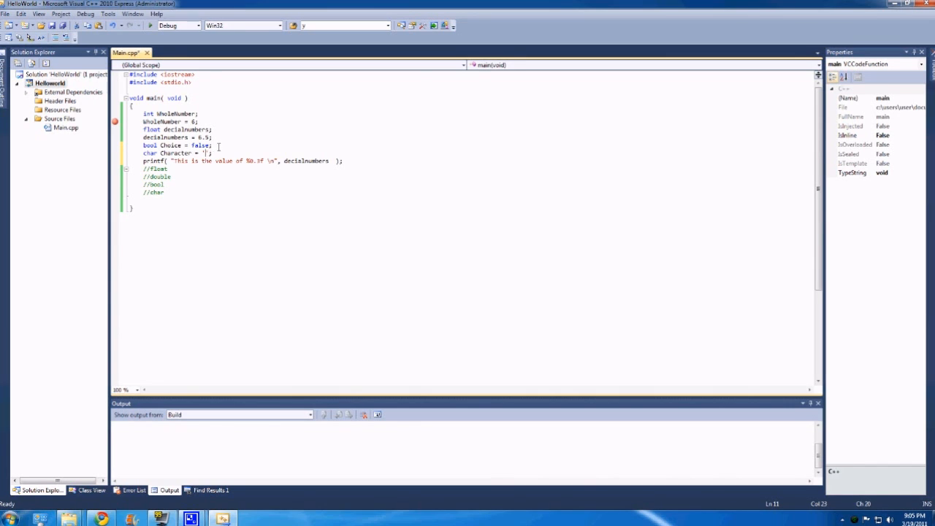
type("d")
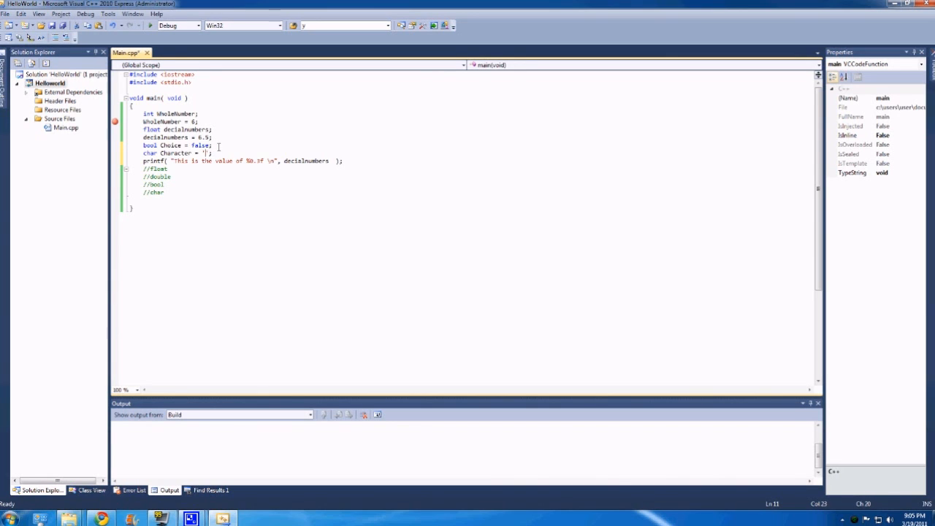
type("d")
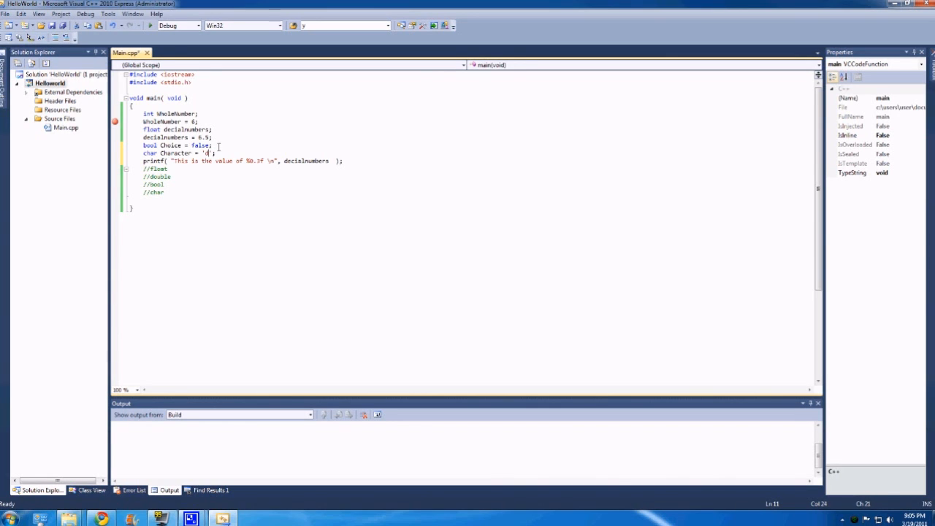
mouse_move(212, 159)
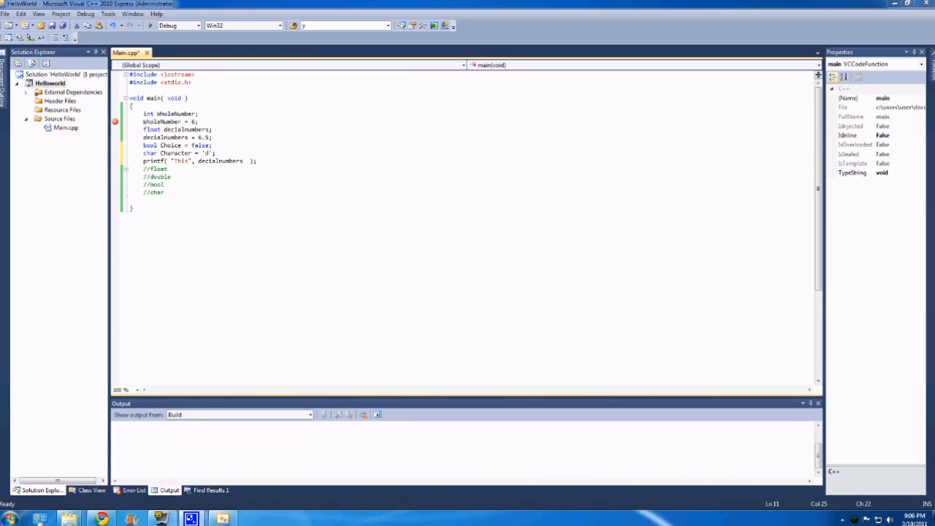
Delete the //float, //double, //bool and //char comment lines, then start debugging
left_click(207, 268)
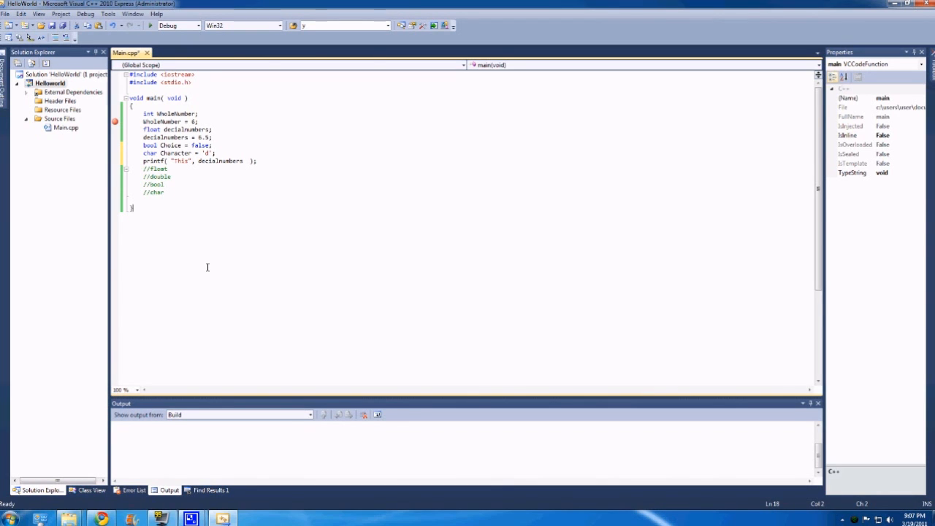
mouse_move(179, 184)
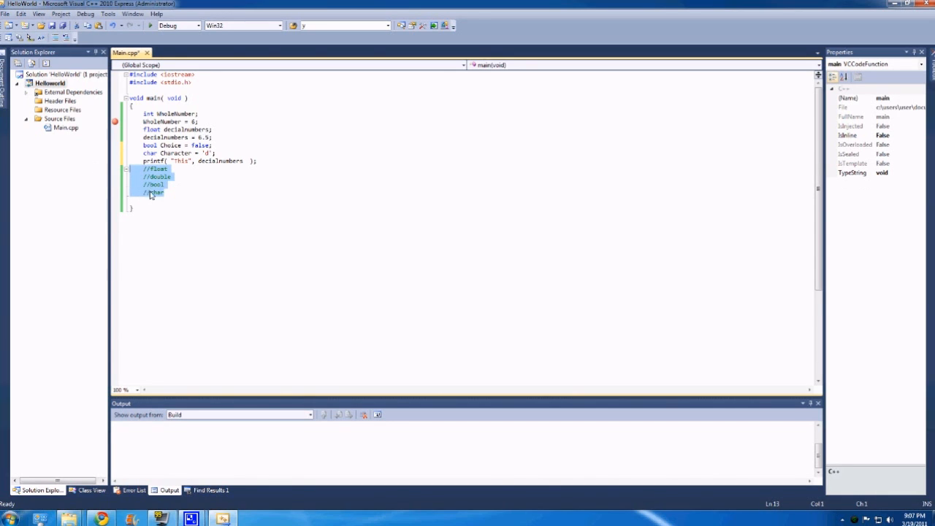
key("Delete")
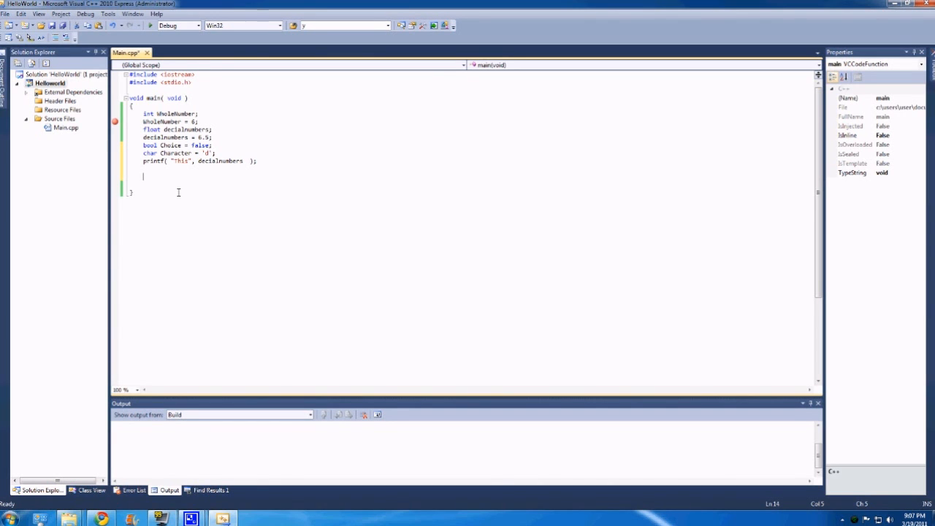
left_click(198, 122)
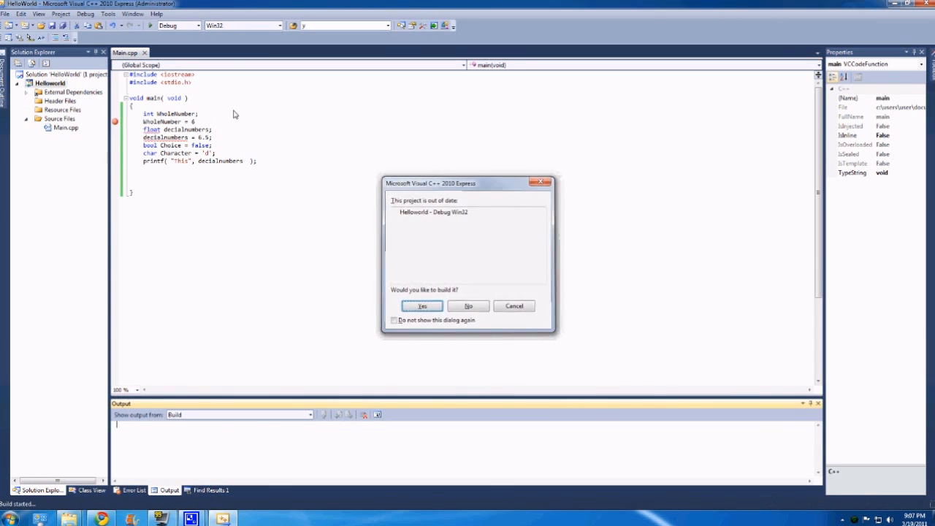
Decline running the last successful build and jump to the C2144 'float' syntax error
left_click(422, 305)
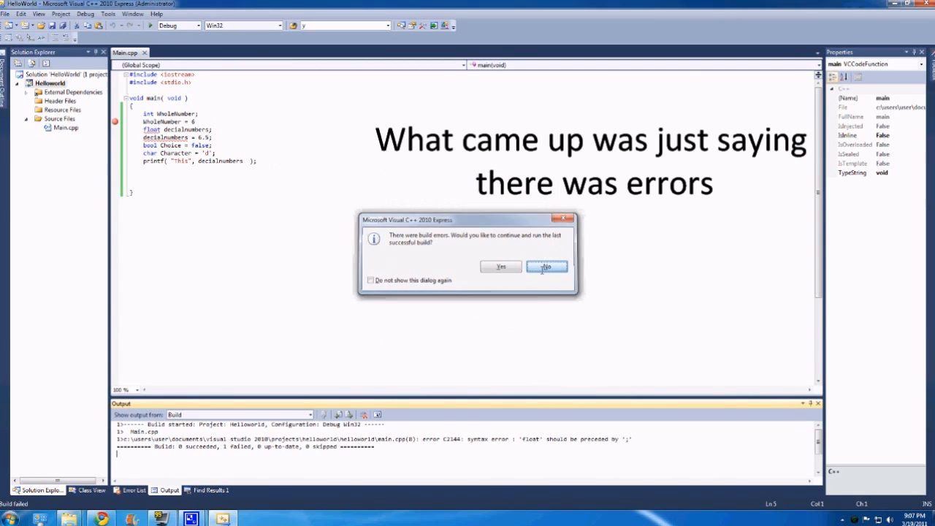
left_click(546, 266)
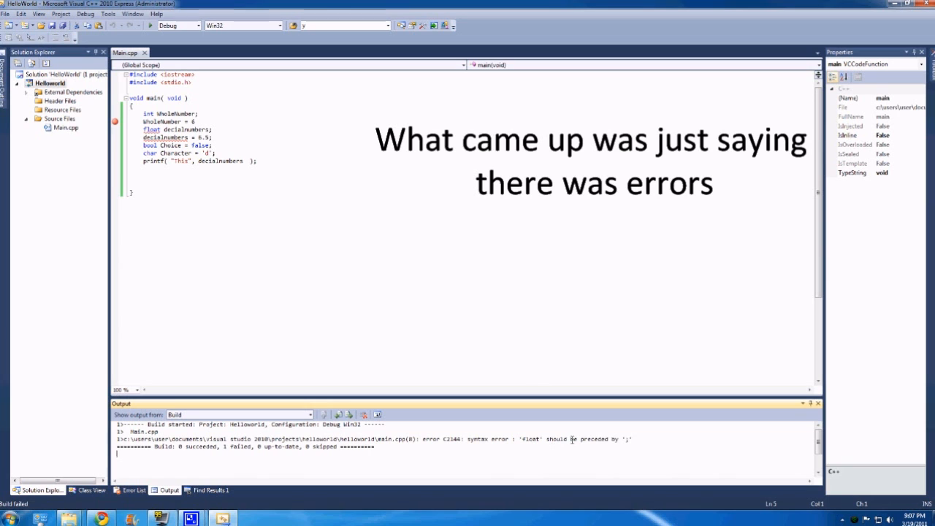
left_click(373, 439)
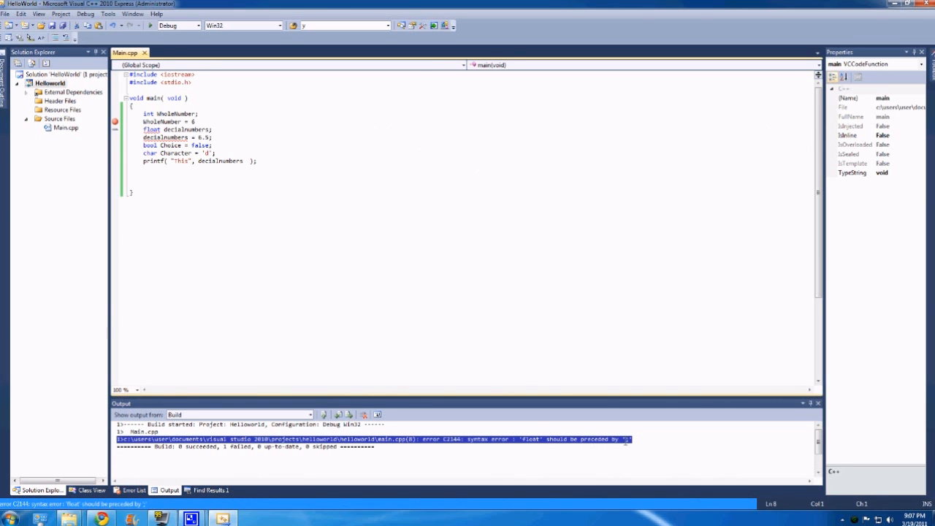
mouse_move(167, 137)
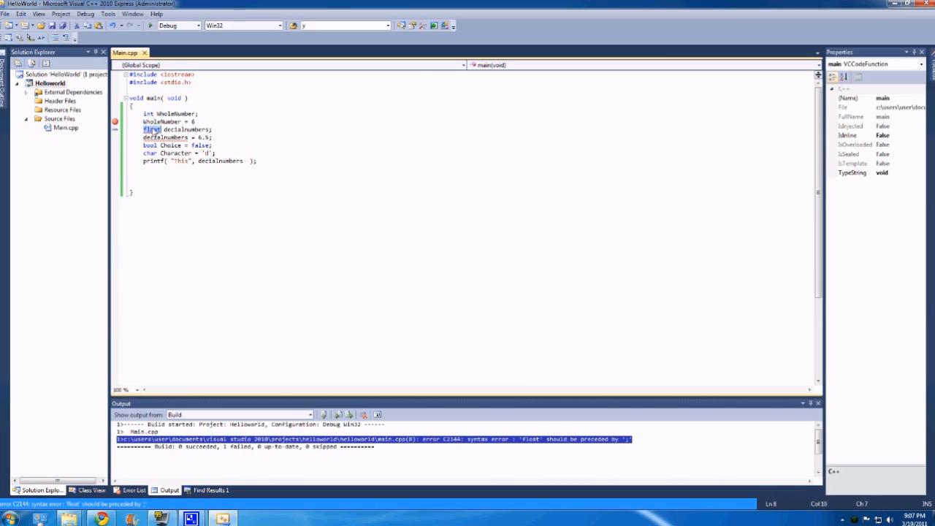
left_click(144, 129)
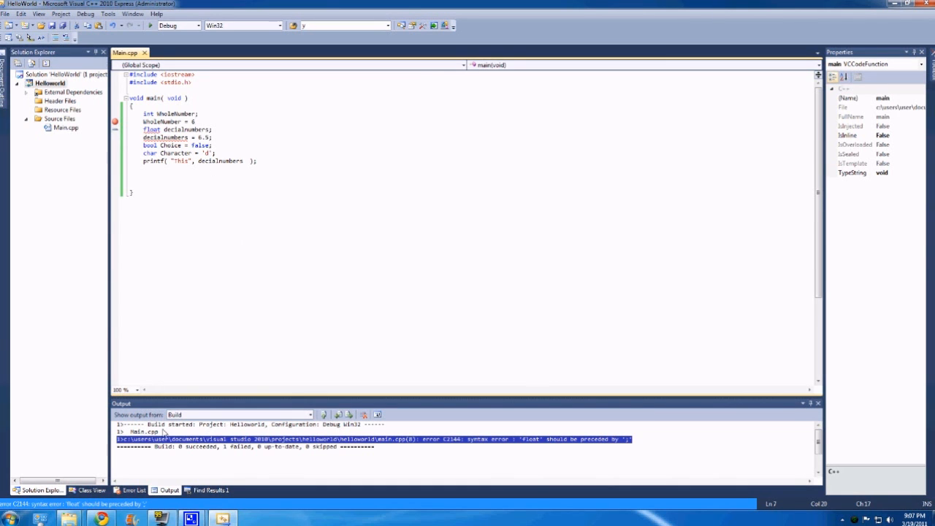
Redock the Error List at the bottom and go to the WholeNumber = 6 line missing its semicolon
left_click(134, 491)
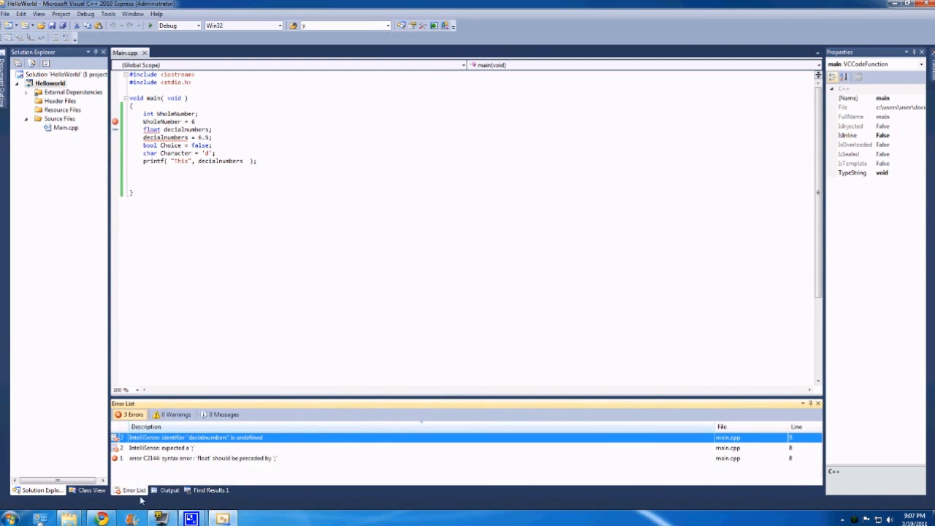
mouse_move(80, 199)
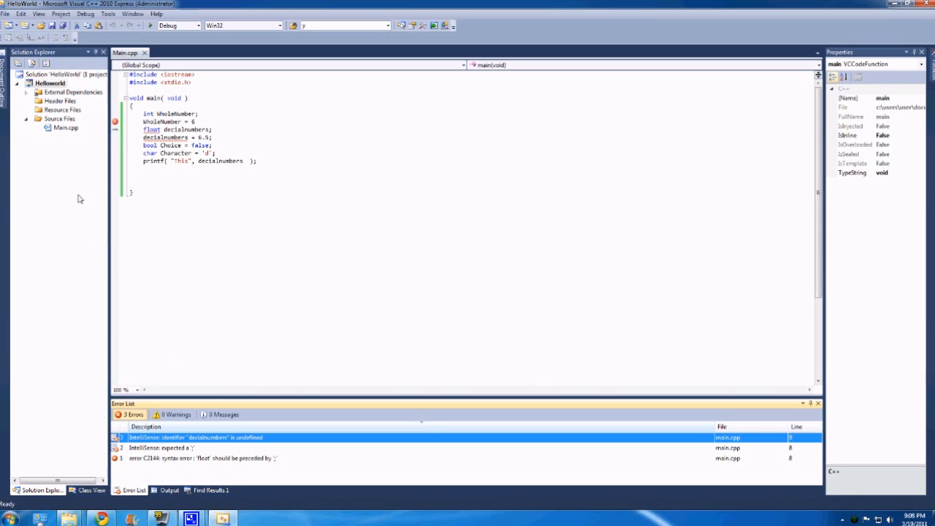
left_click(39, 14)
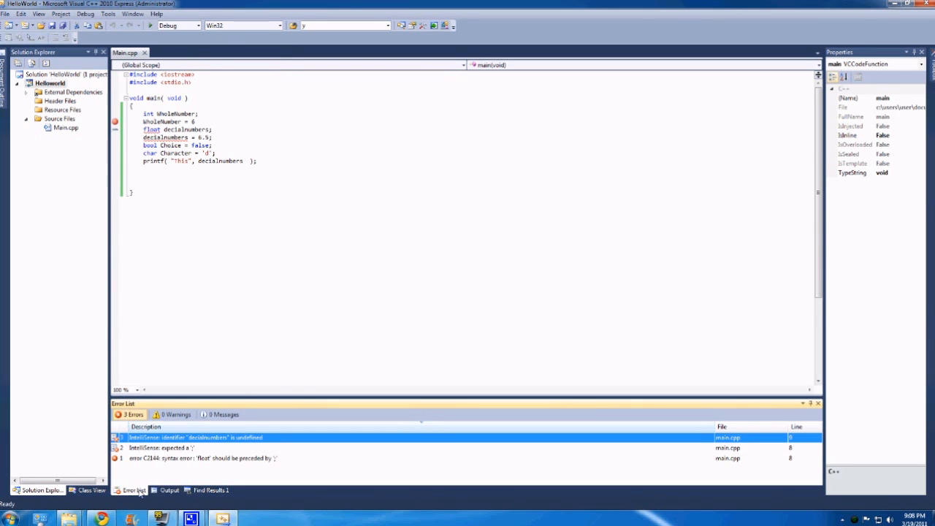
right_click(132, 490)
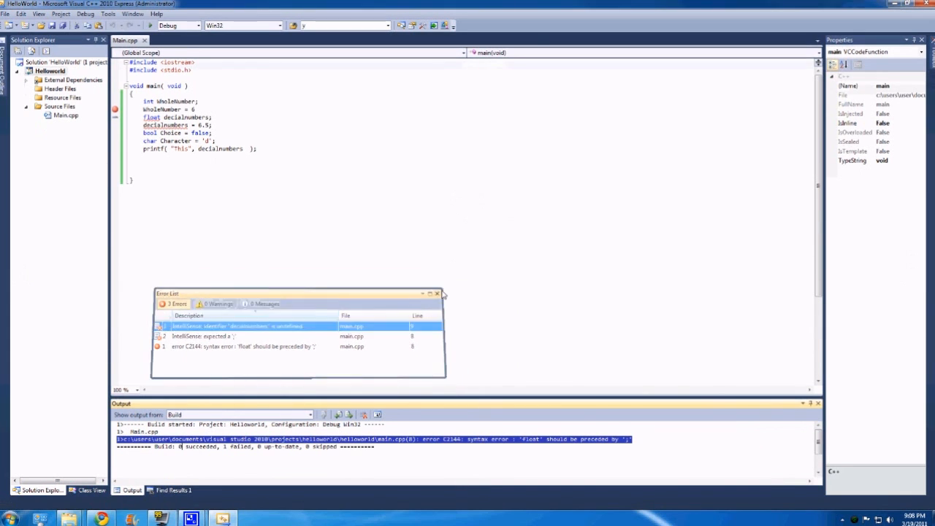
left_click(38, 14)
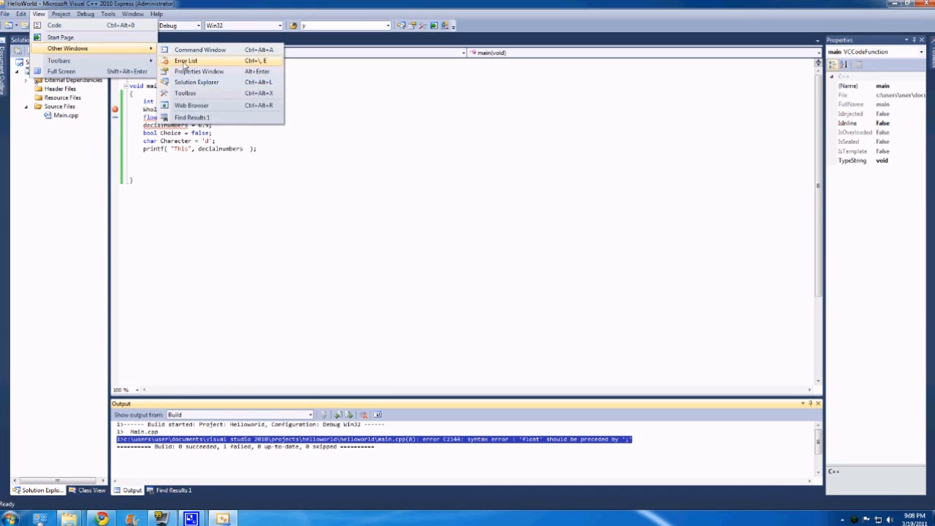
left_click(185, 60)
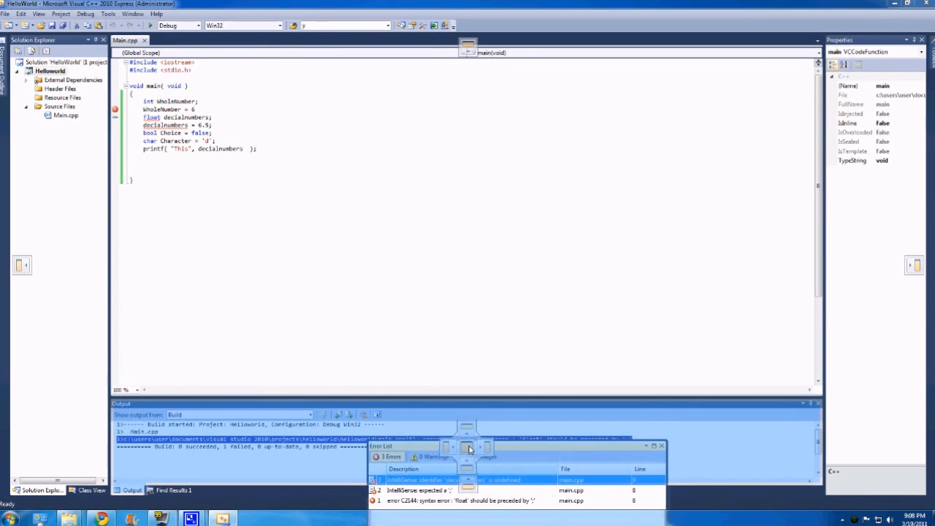
left_click(210, 491)
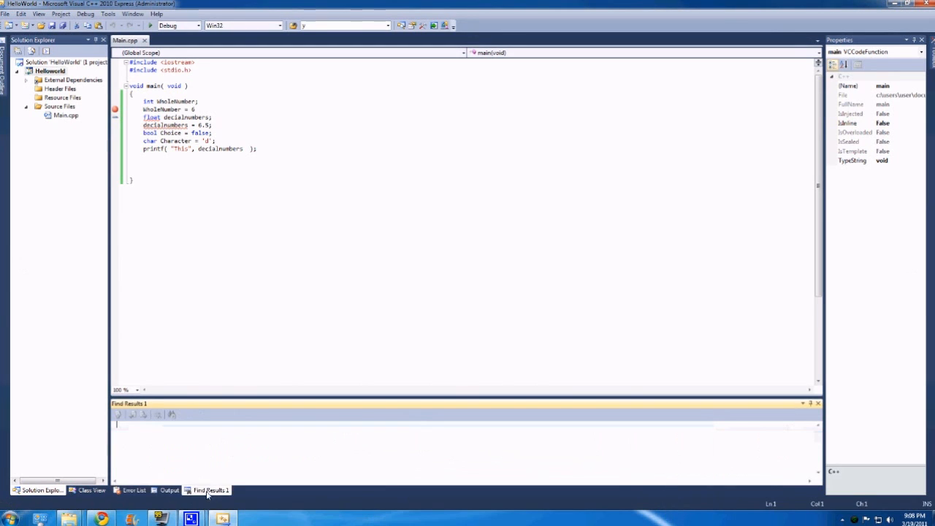
left_click(133, 490)
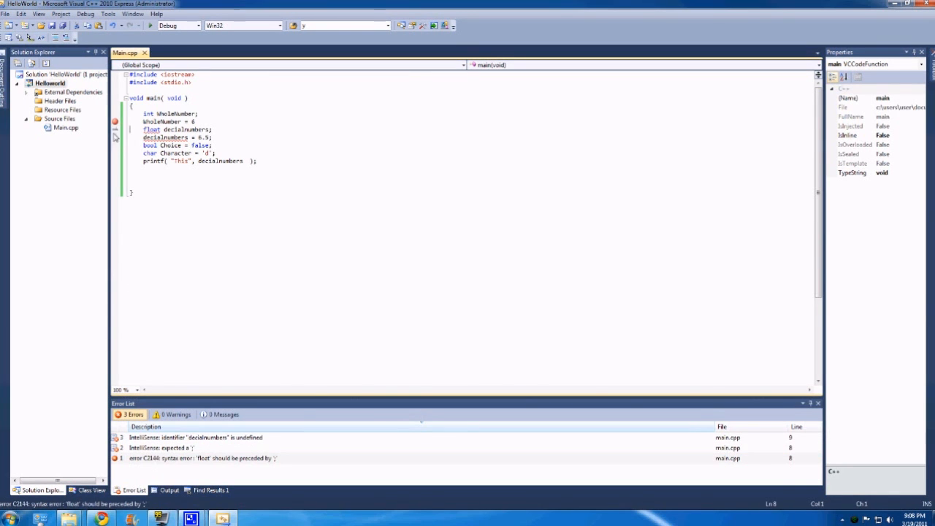
double_click(152, 130)
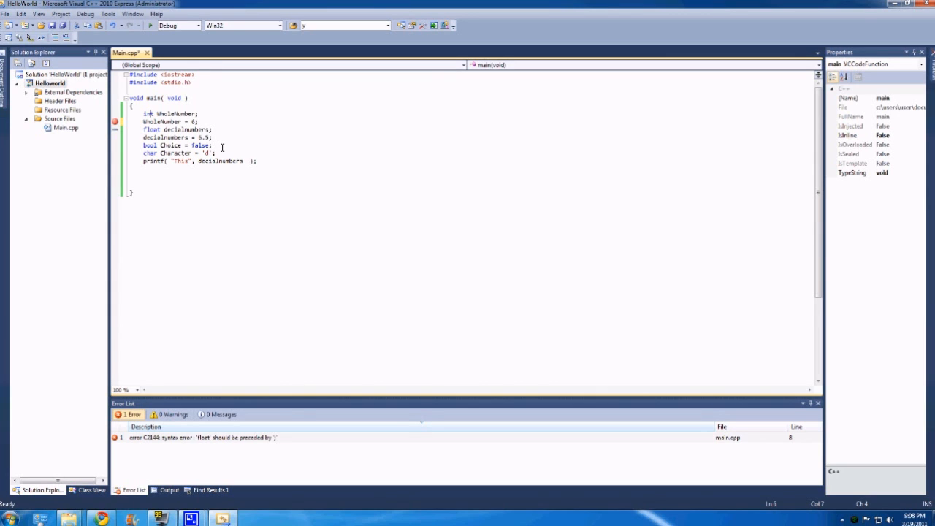
mouse_move(224, 446)
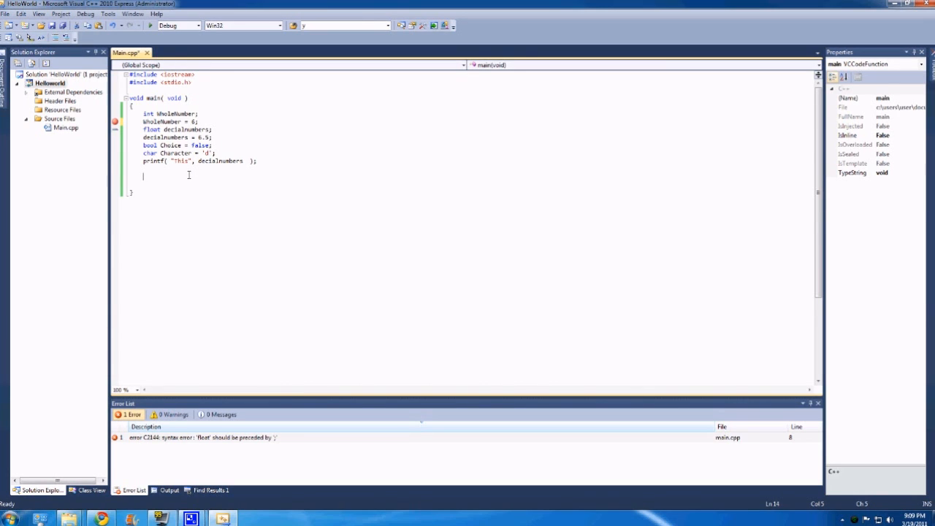
Add an empty if block after printf with the condition WholeNumber == 7
type("if(")
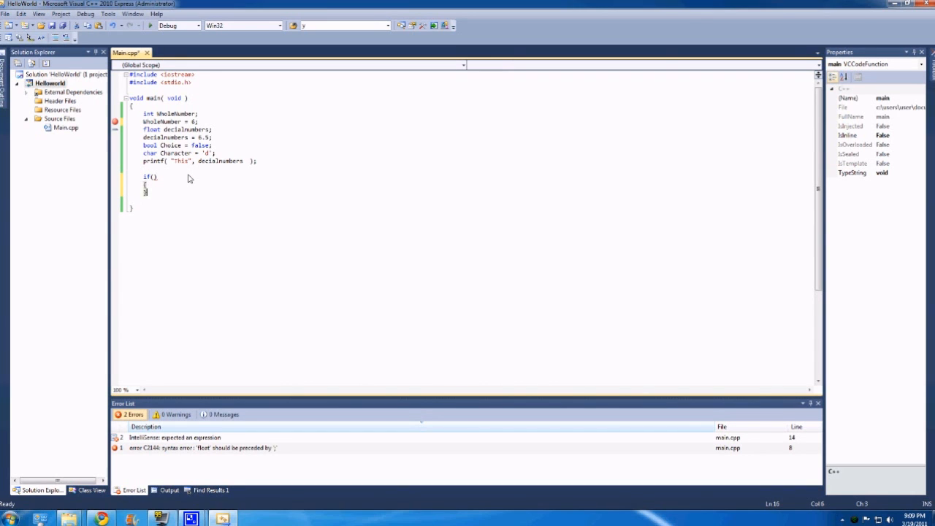
left_click(152, 177)
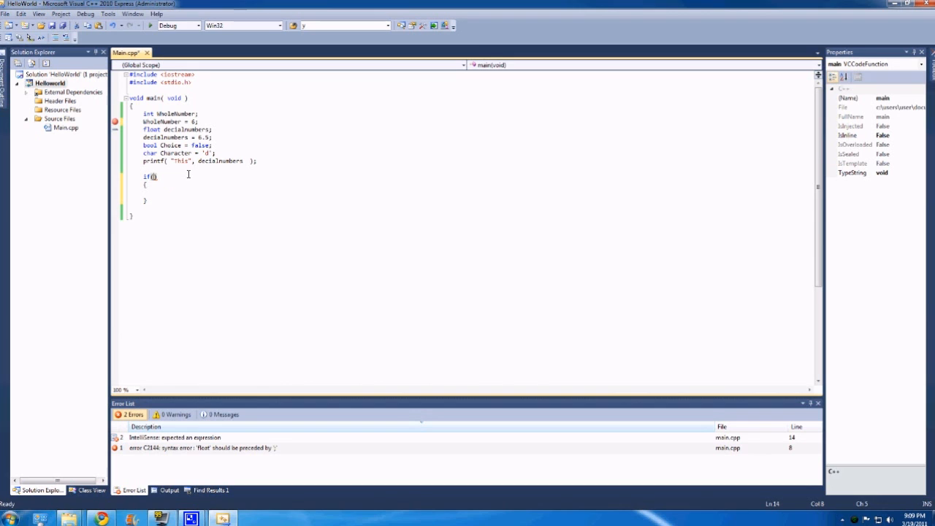
mouse_move(176, 121)
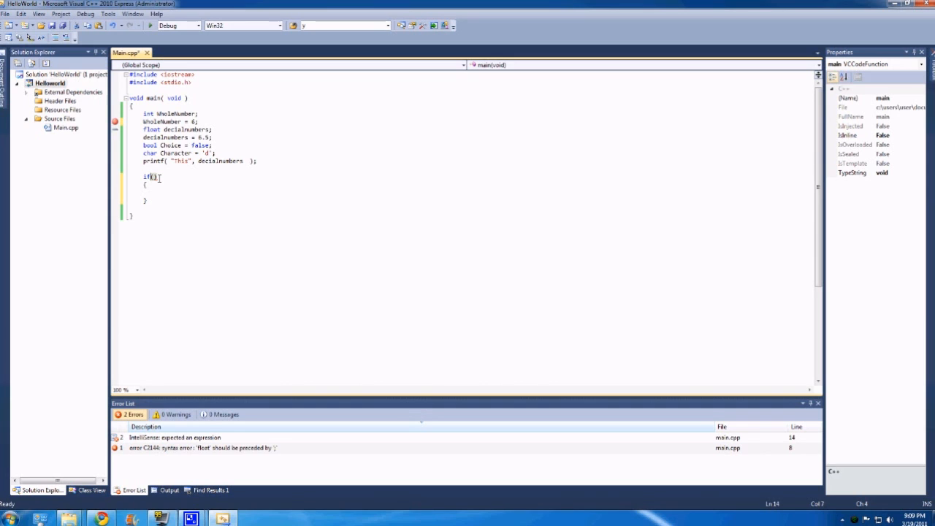
type("WholeNumber")
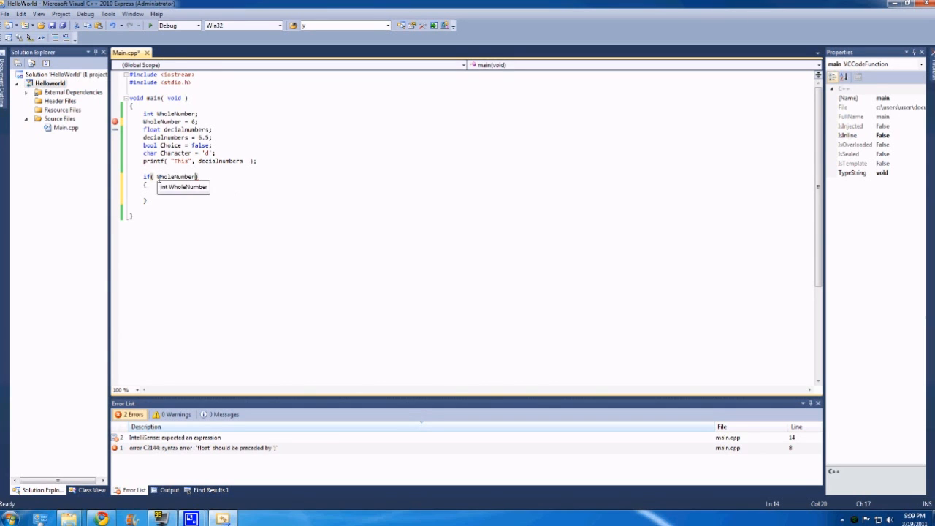
type("==")
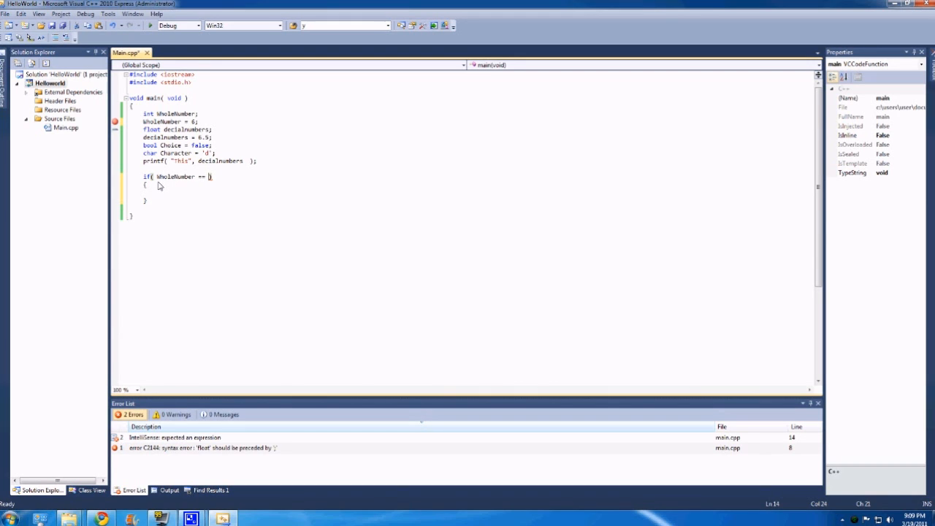
type("7")
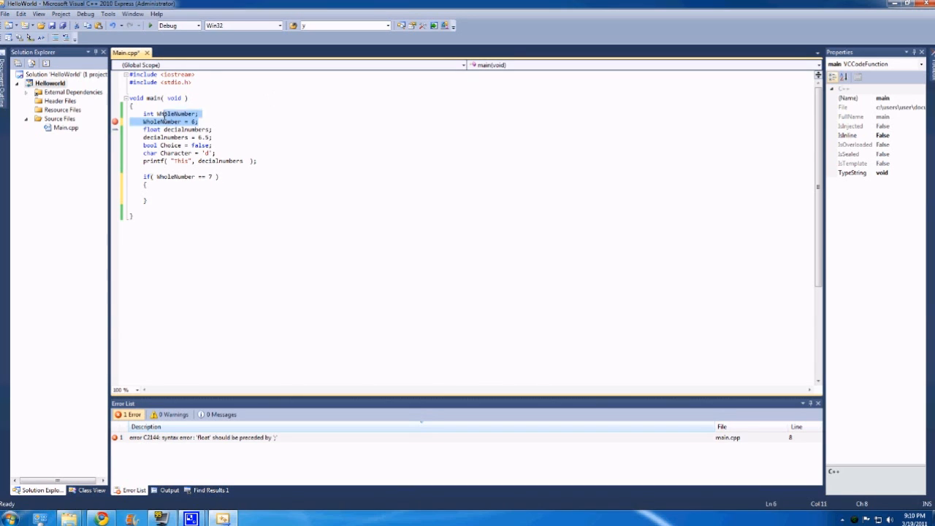
mouse_move(176, 177)
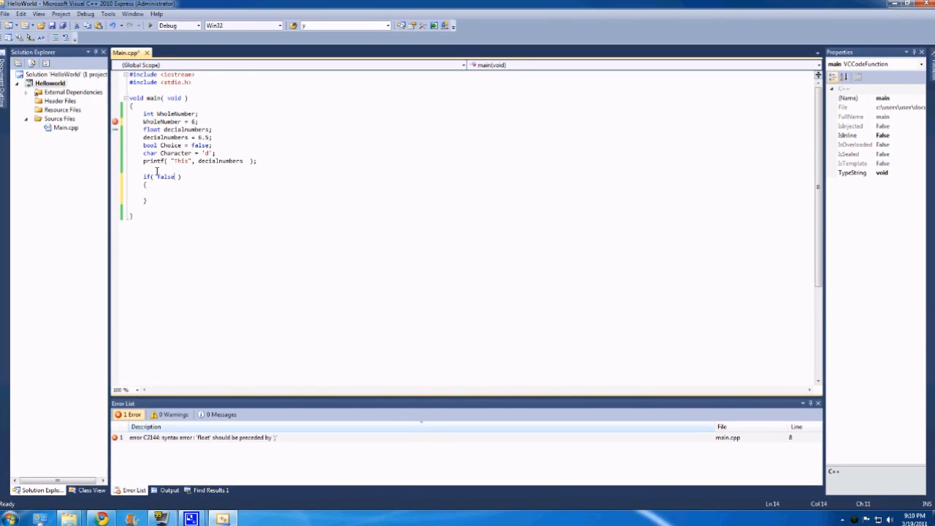
Inside the if block, write printf( "Entered if statement!\n" );
left_click(156, 192)
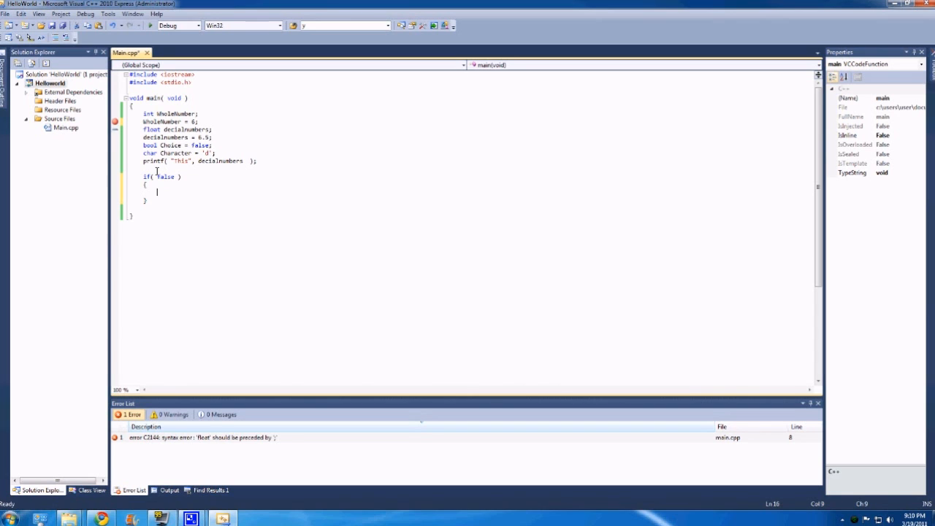
type("print")
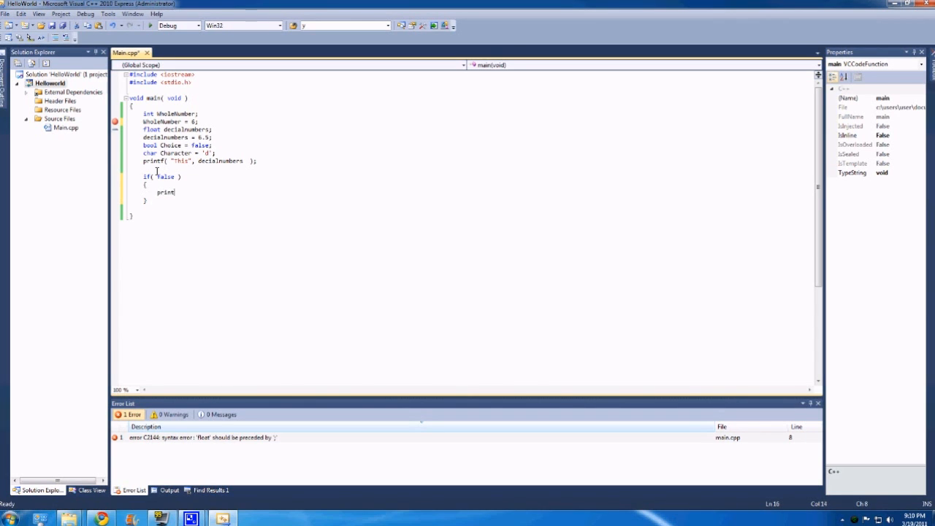
type("f( \"Ente")
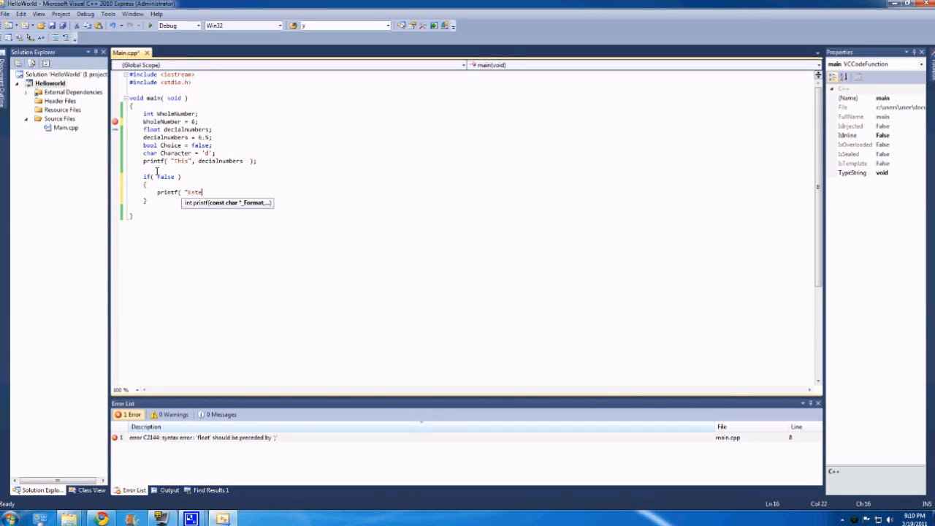
type("red if")
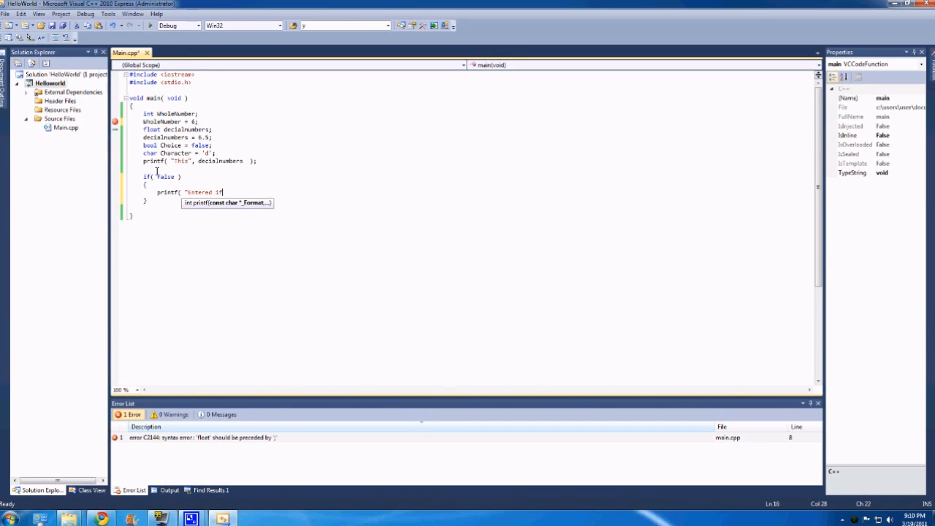
type("state")
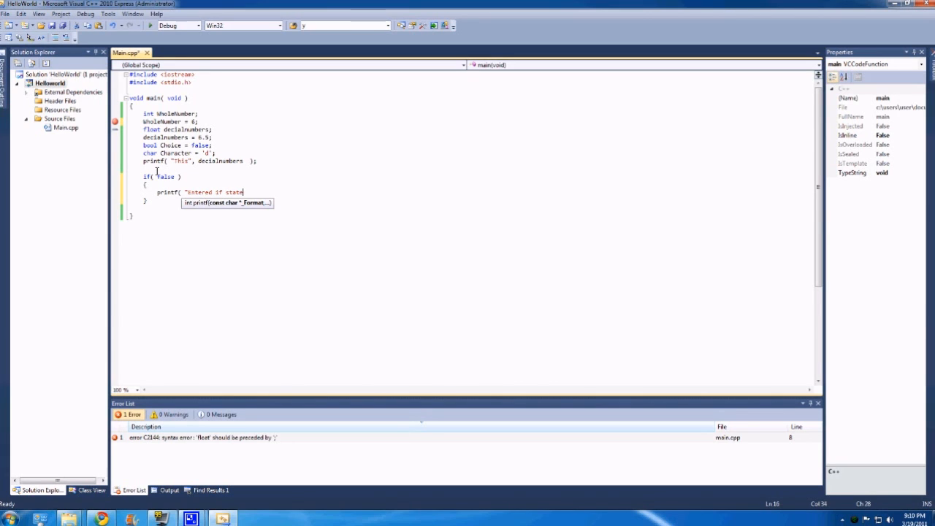
type("ment!\\")
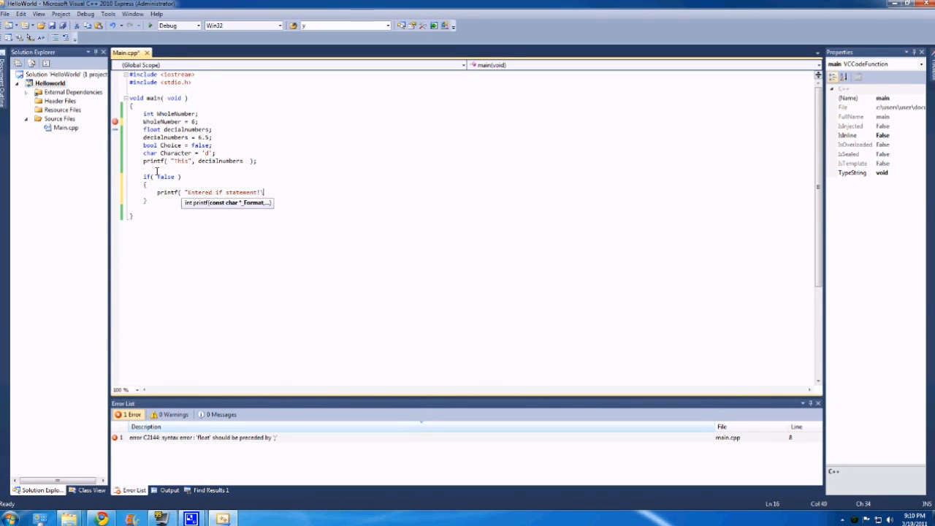
type("n\" );")
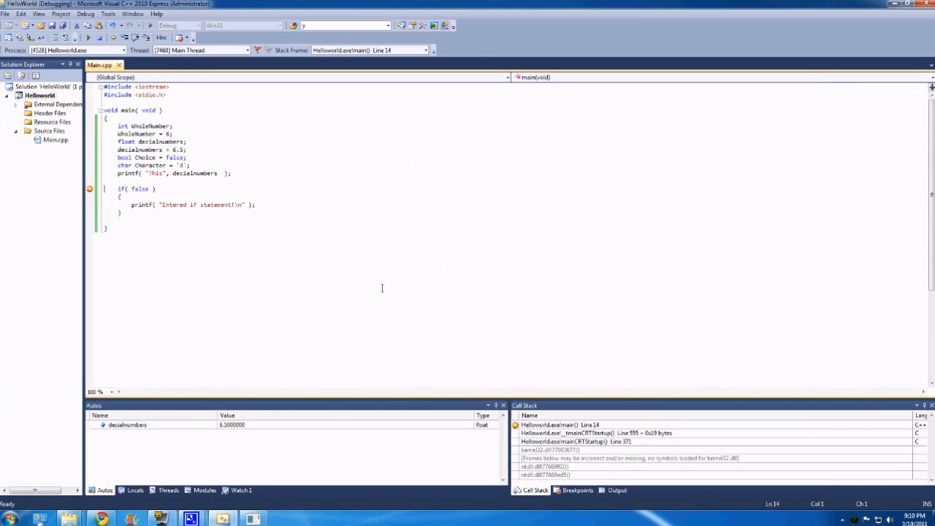
mouse_move(293, 249)
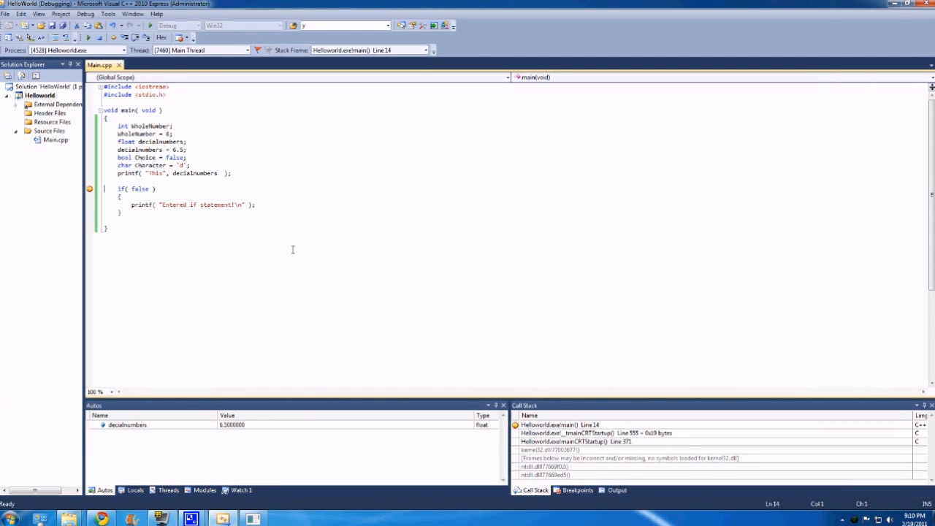
mouse_move(172, 208)
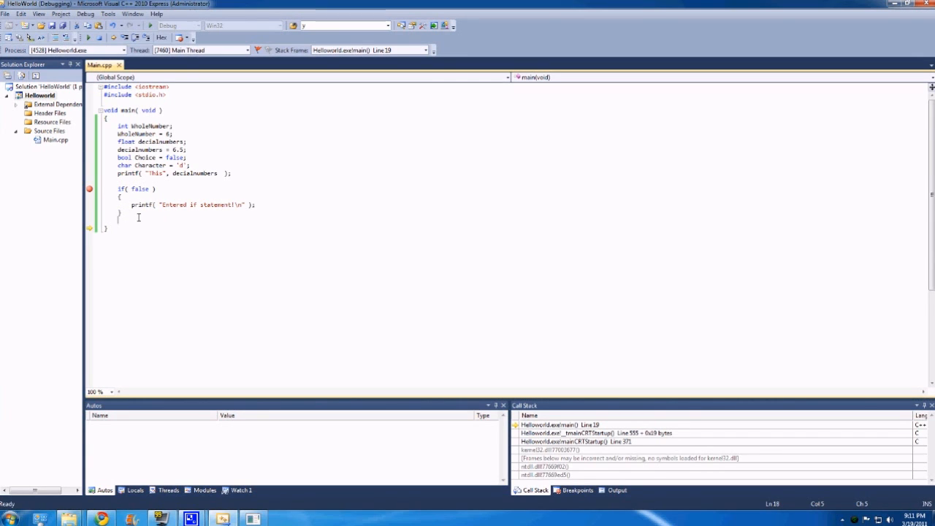
Add int x = 0; after the if block, rebuild, and change the condition to true
type("int x")
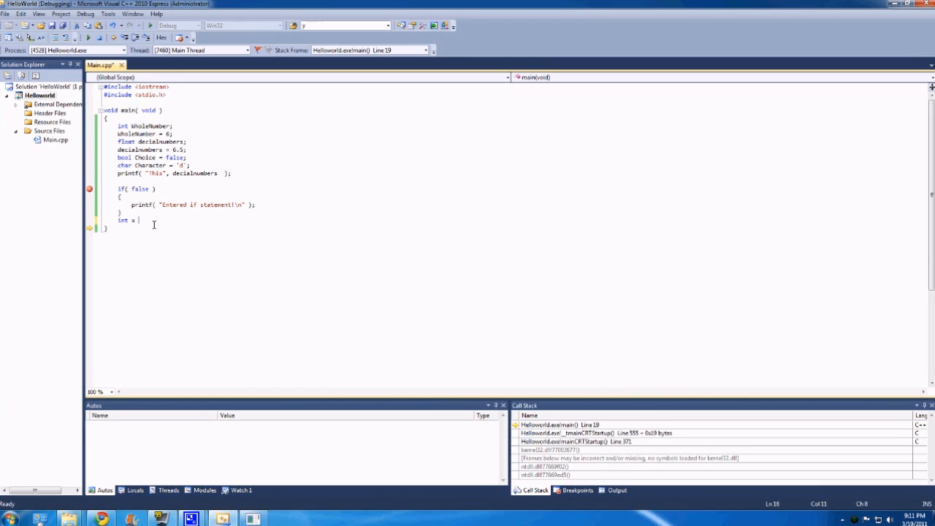
type("= 0;")
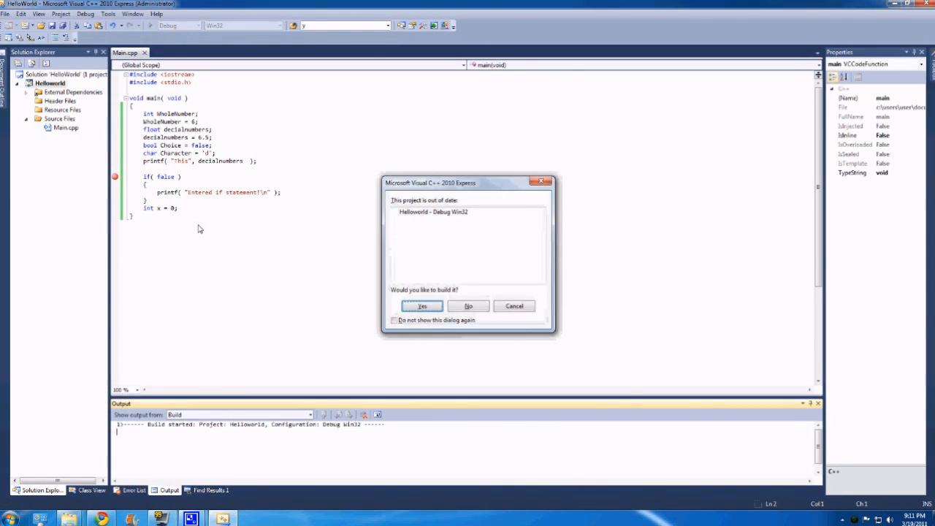
left_click(422, 305)
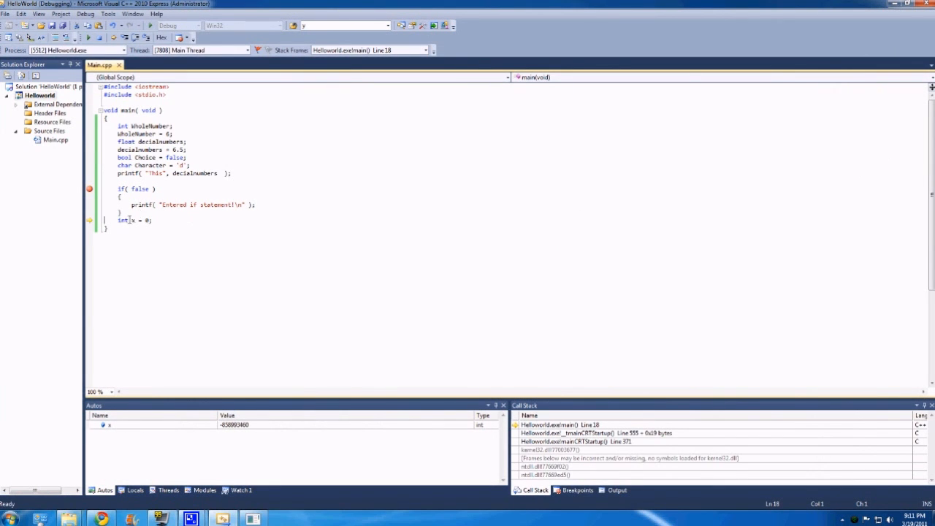
mouse_move(129, 220)
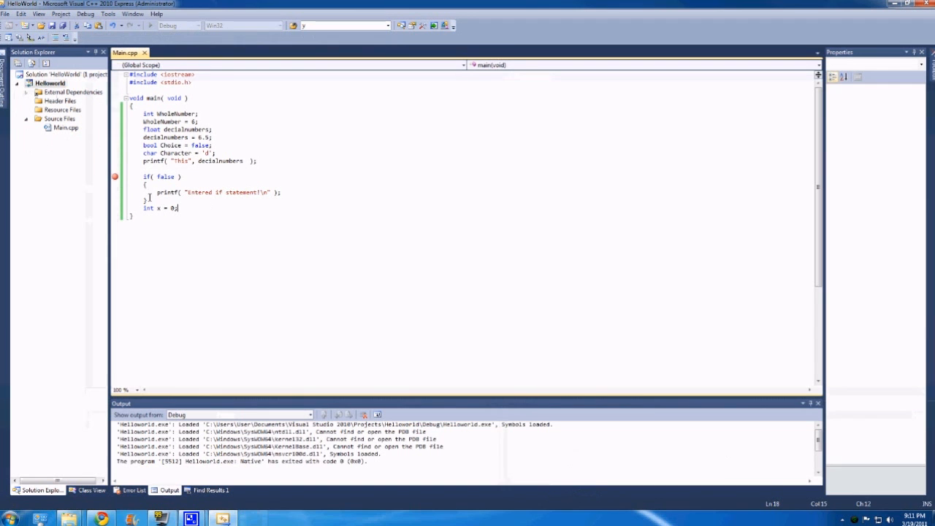
type("true")
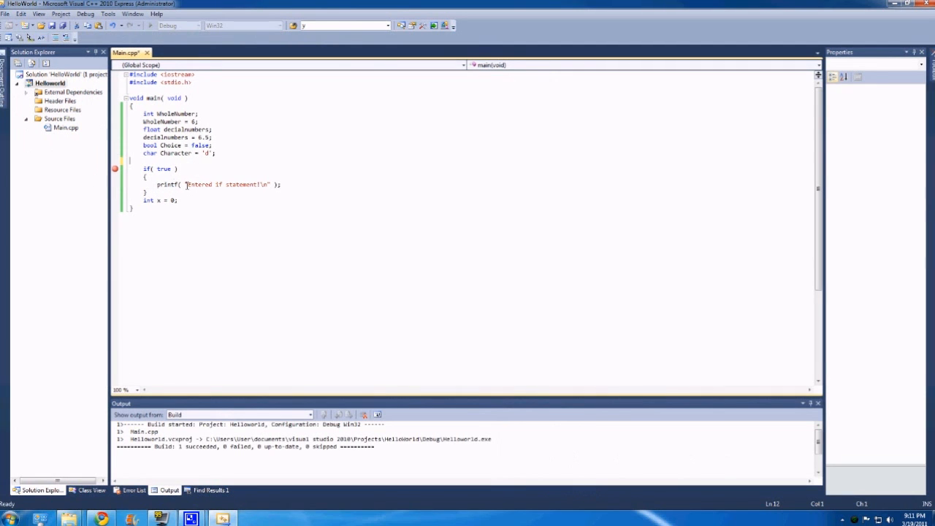
Delete the float, bool and char declarations, test WholeNumber == 6, and rebuild to debug
left_click_drag(144, 130, 218, 154)
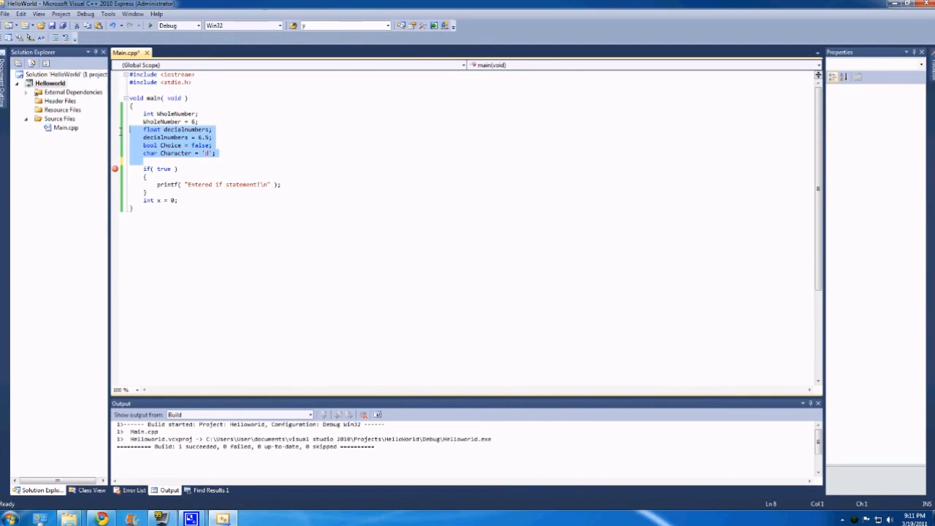
key("Delete")
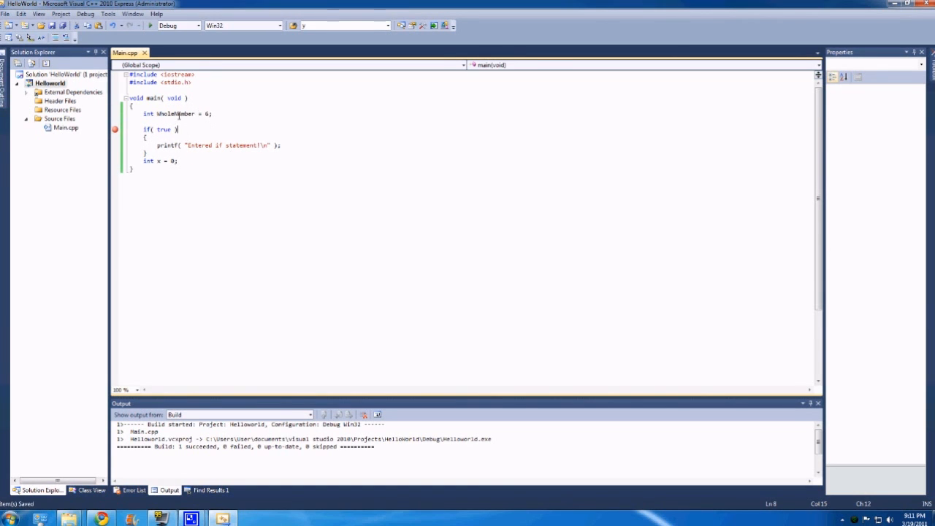
type("WholeNumber")
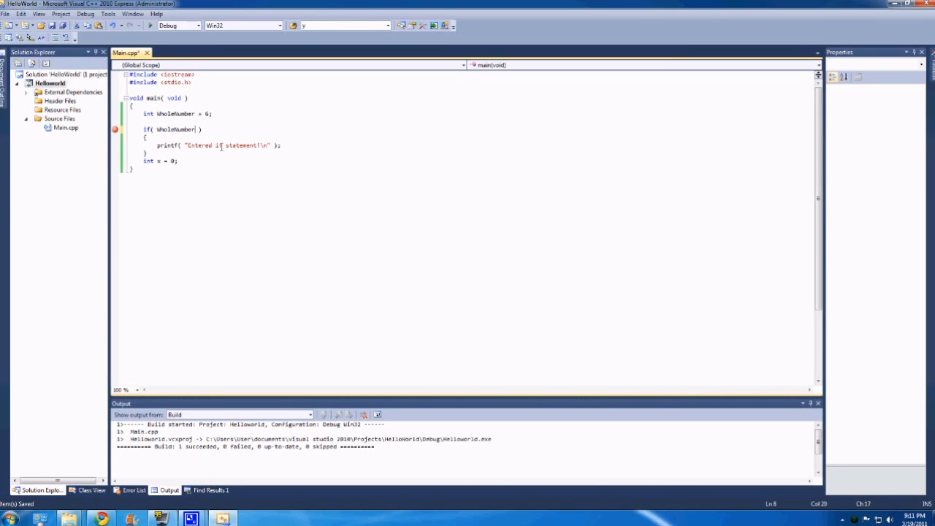
type("== 6")
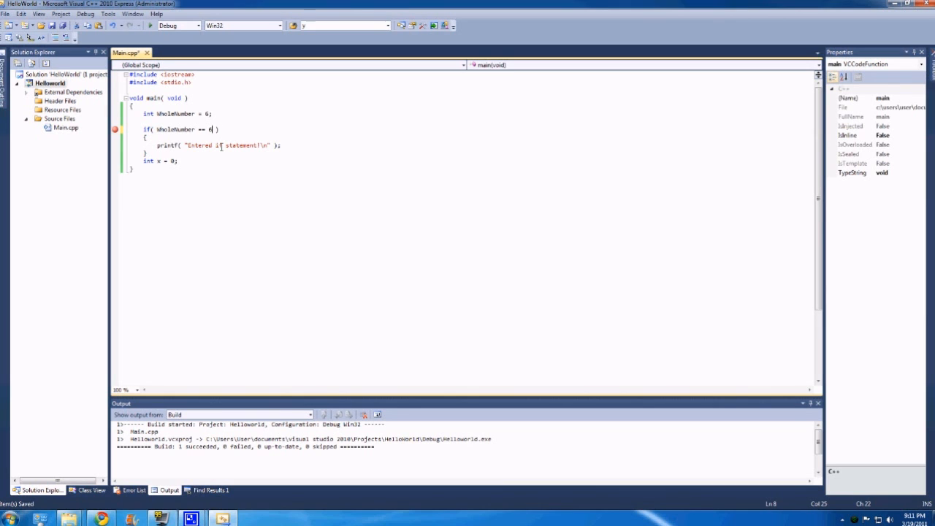
left_click(151, 24)
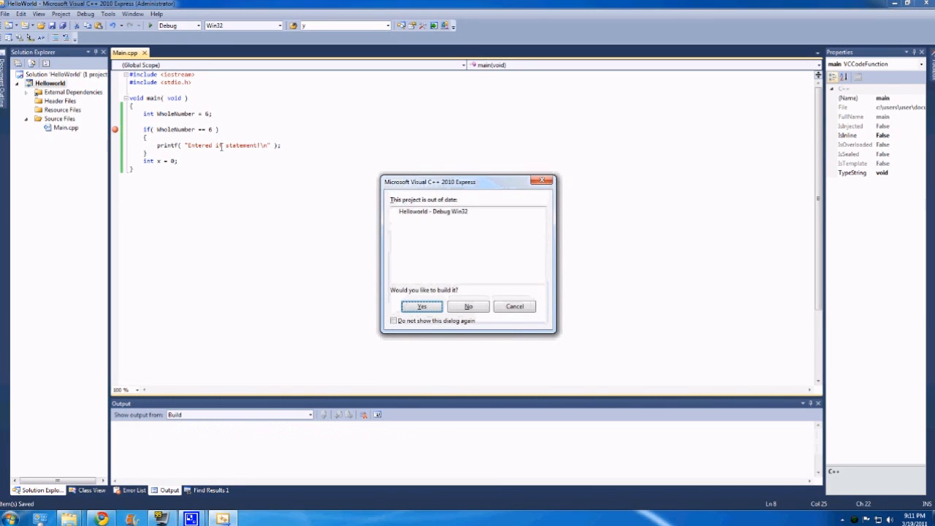
left_click(421, 306)
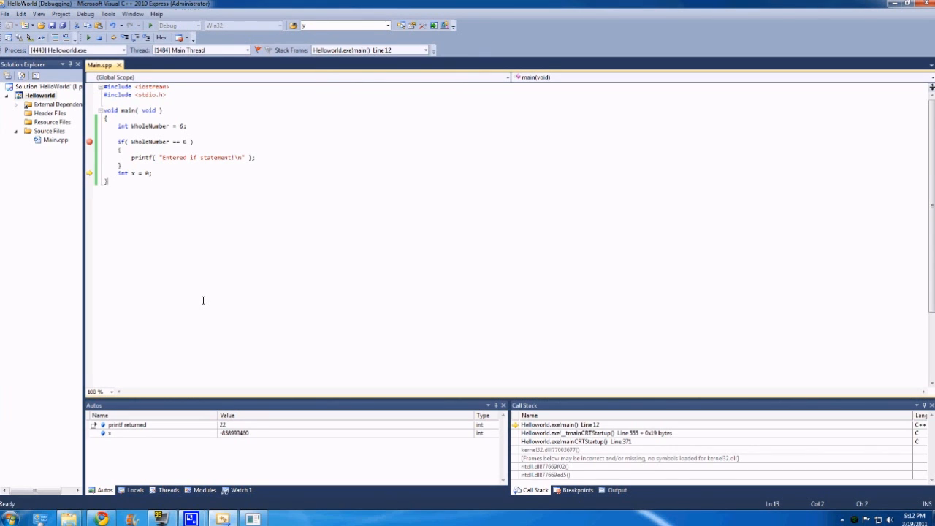
mouse_move(190, 288)
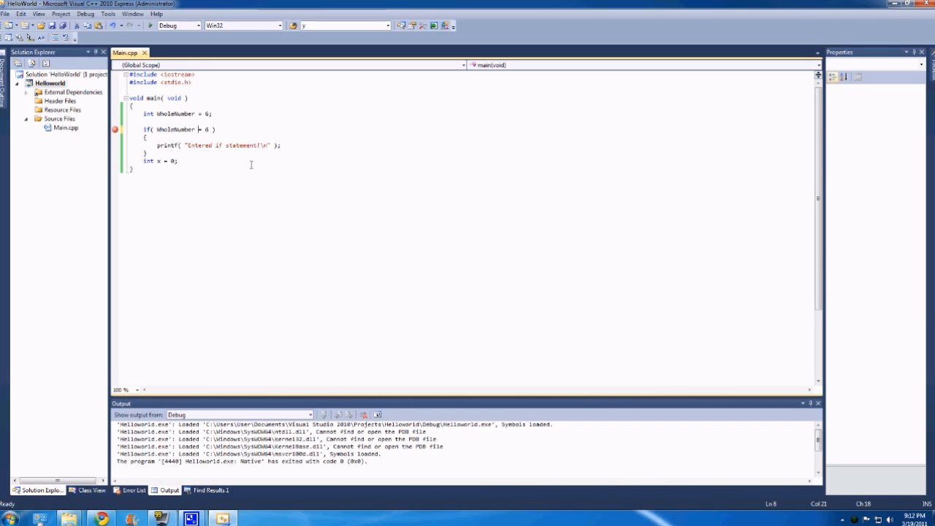
Change the condition to WholeNumber != 6, rebuild, step over the if, then stop debugging
type("!")
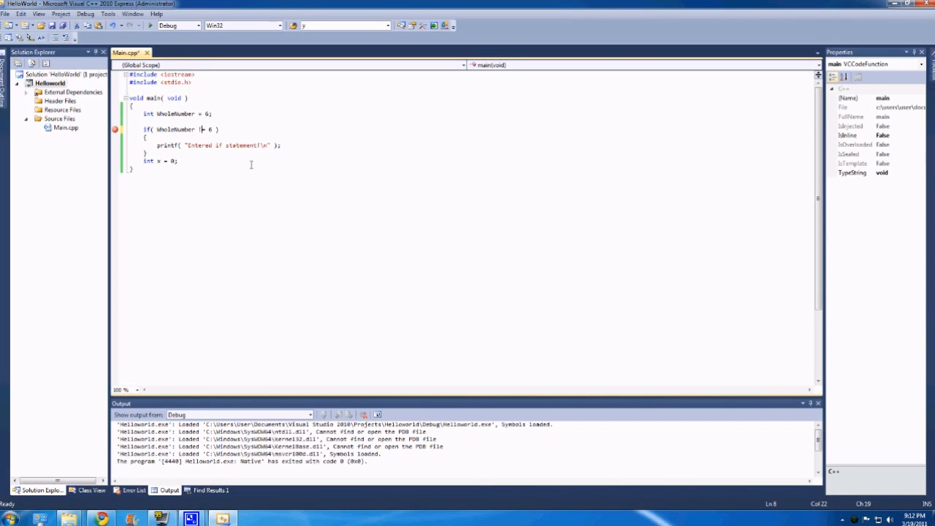
type("=")
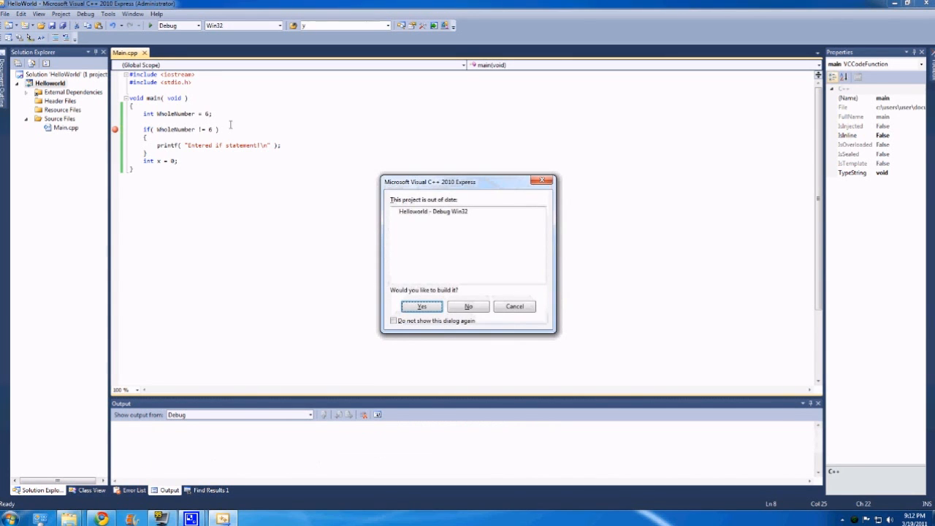
left_click(421, 306)
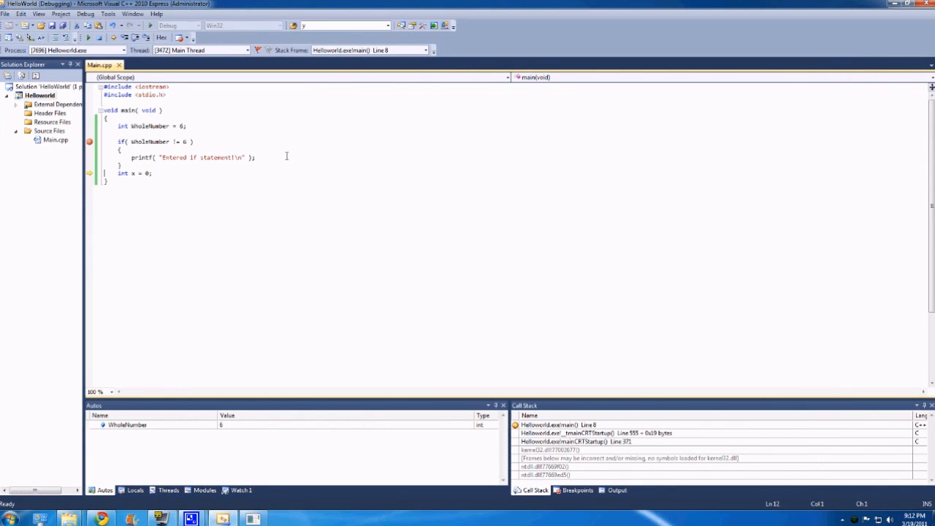
key("F10")
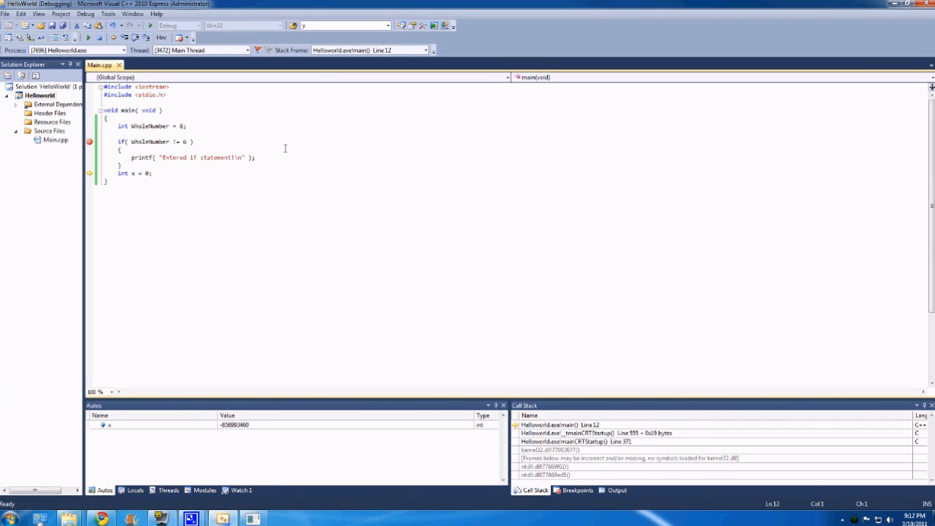
left_click(180, 141)
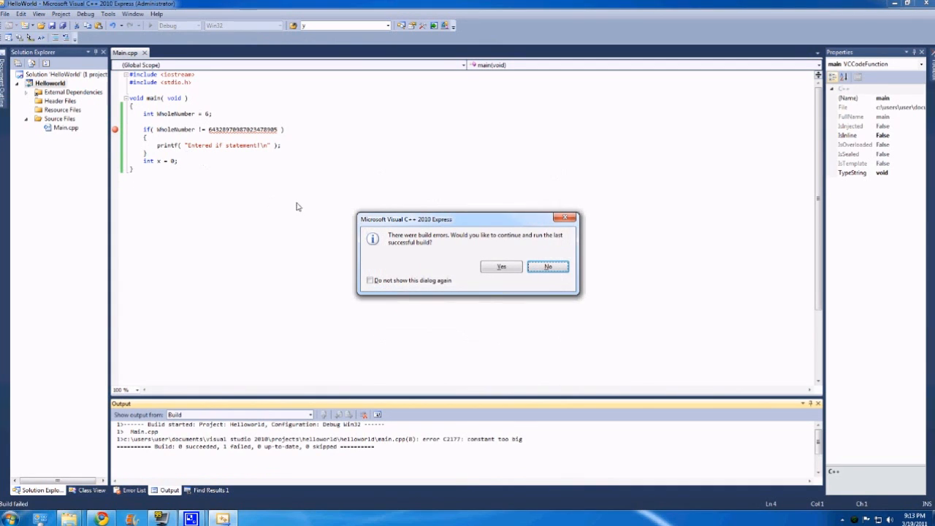
Decline the old build, check the C2177 constant-too-big error, then rebuild and debug
left_click(548, 266)
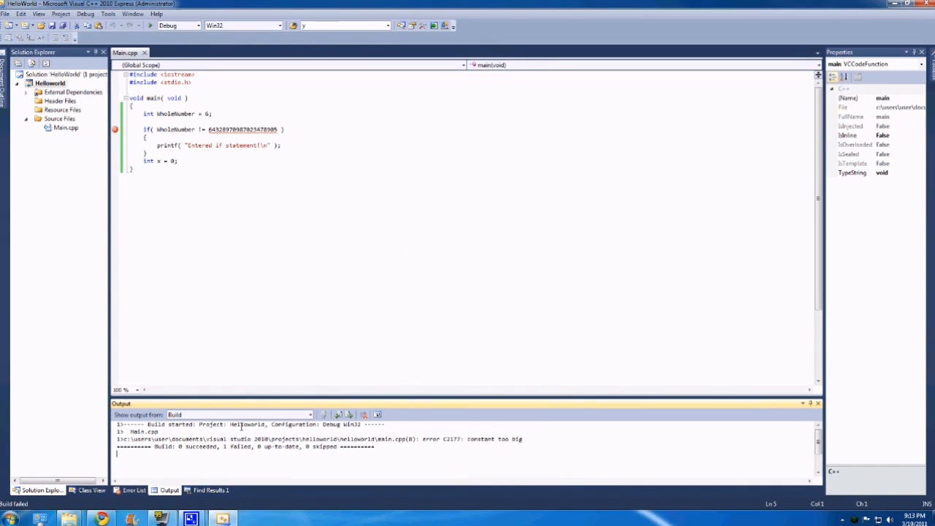
left_click(318, 439)
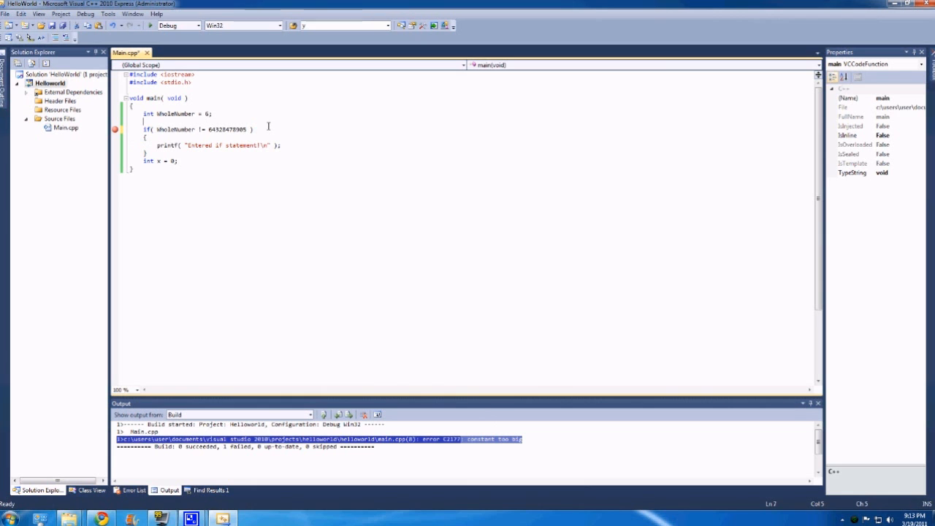
left_click(150, 25)
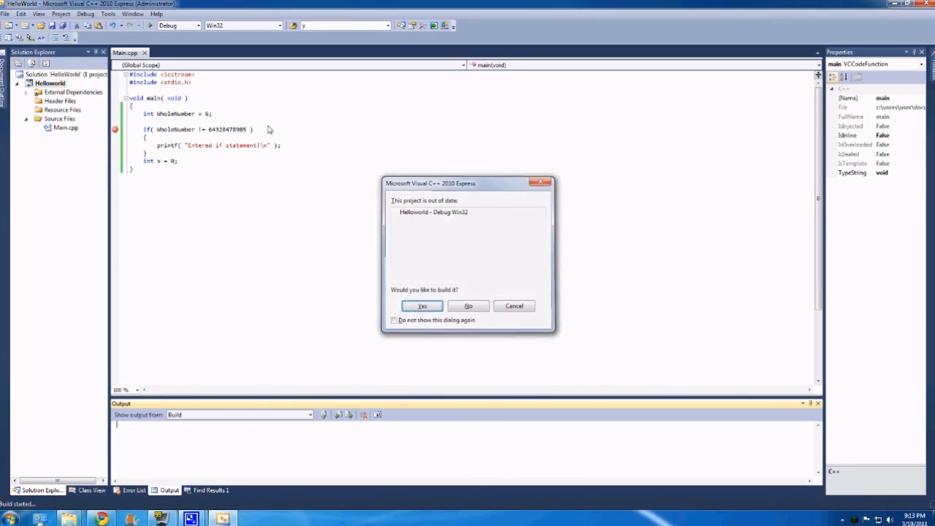
left_click(422, 306)
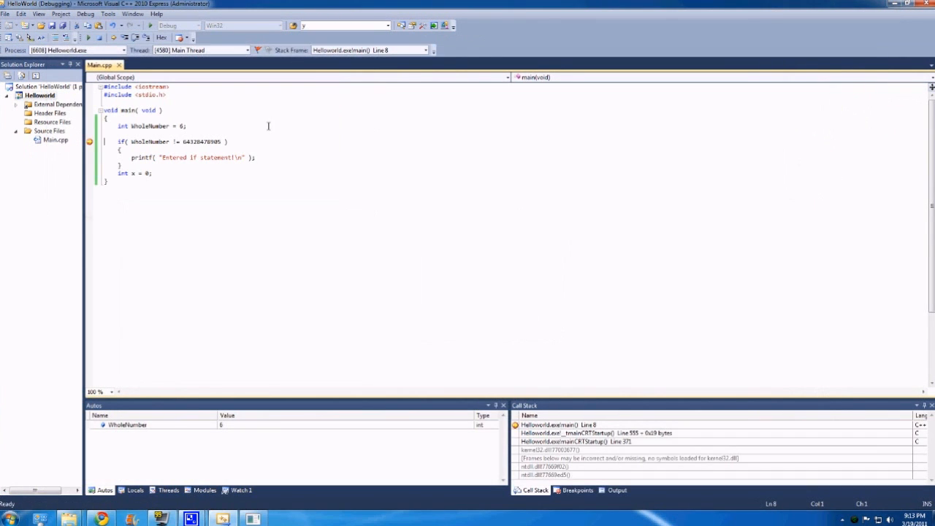